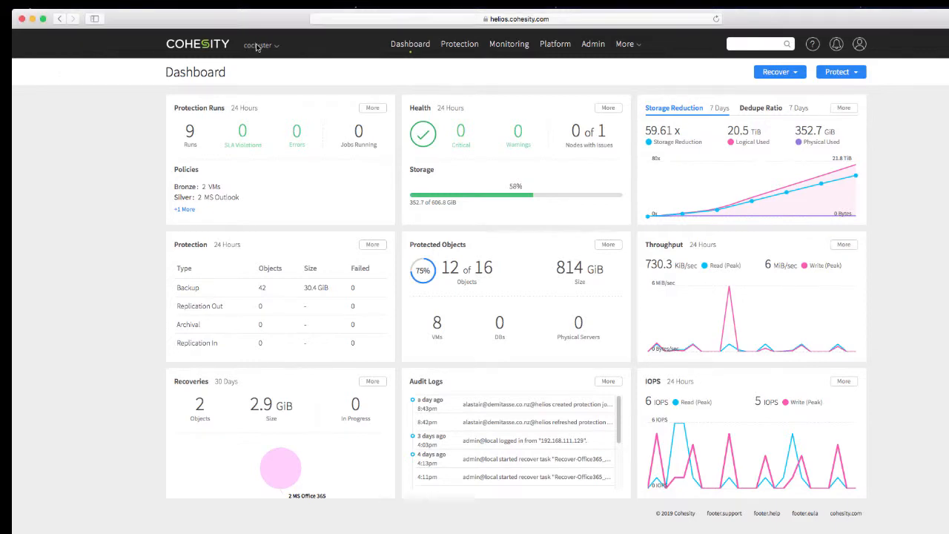
# Step: View the colab cluster's dashboard, then switch to the All Clusters consolidated dashboard
pyautogui.click(260, 45)
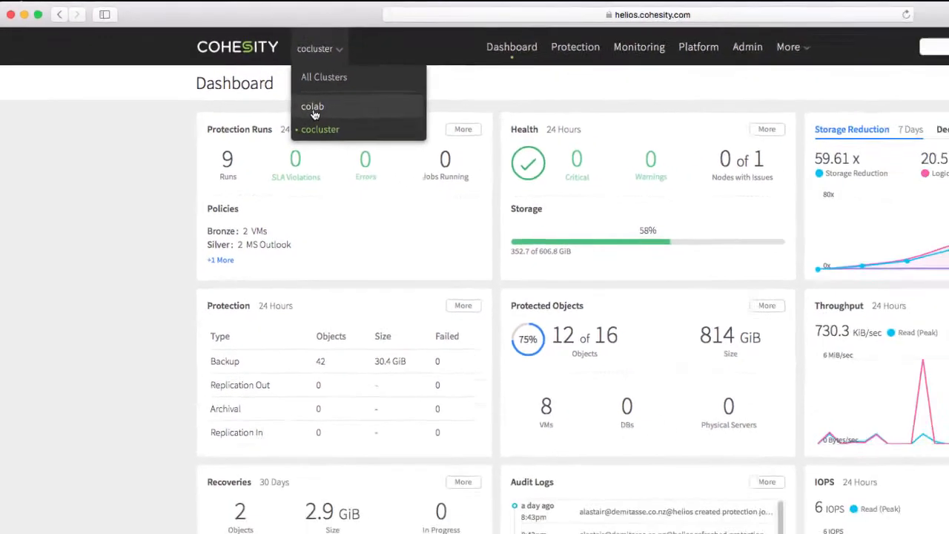
pyautogui.click(312, 106)
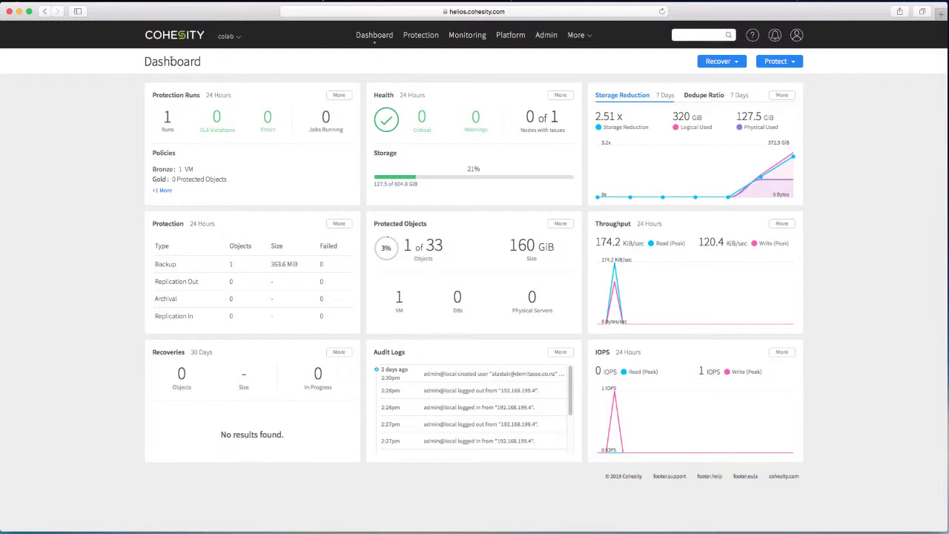
pyautogui.click(229, 35)
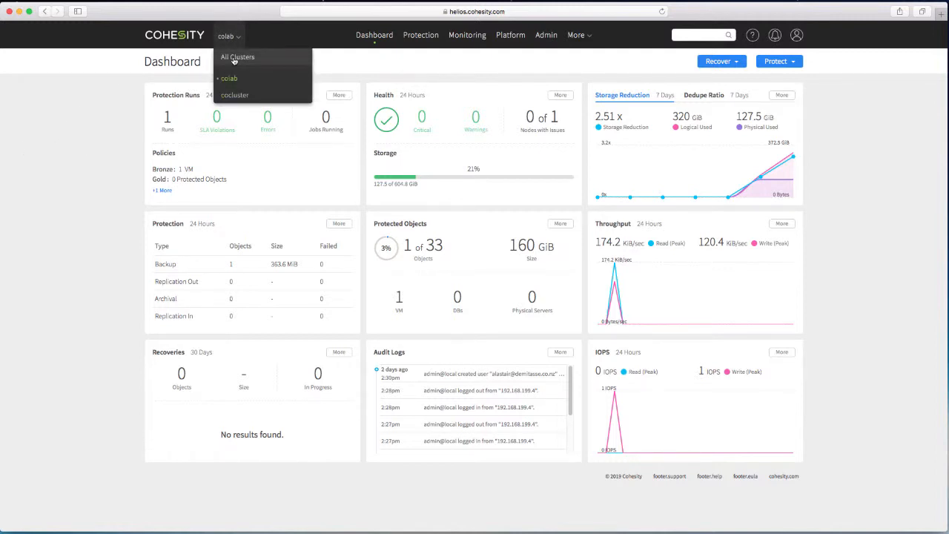
pyautogui.click(237, 57)
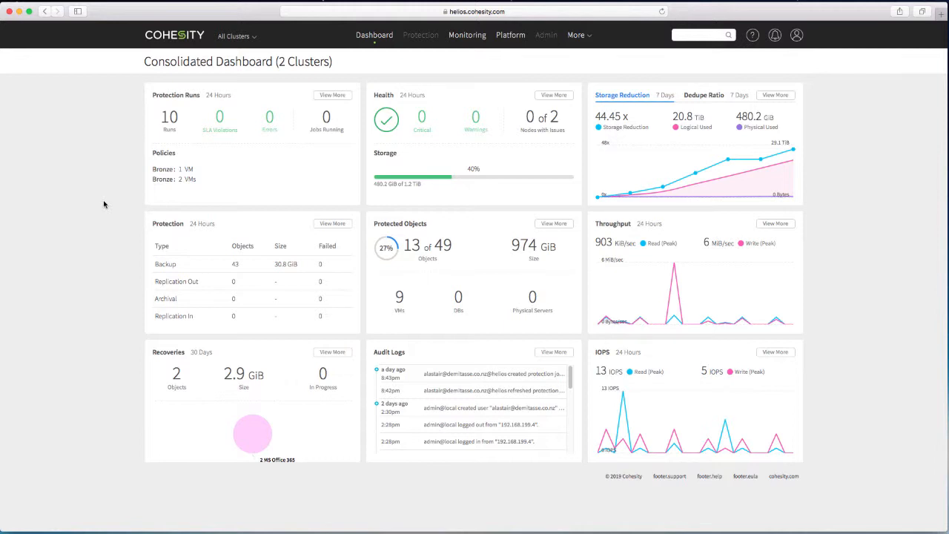
# Step: Switch back to the cocluster dashboard and show the Protection menu options
pyautogui.click(237, 36)
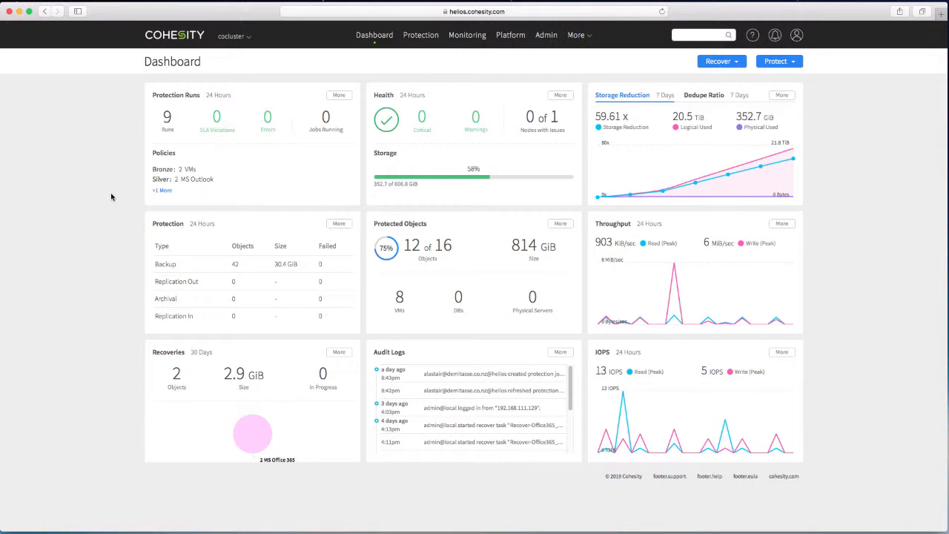
pyautogui.moveTo(123, 153)
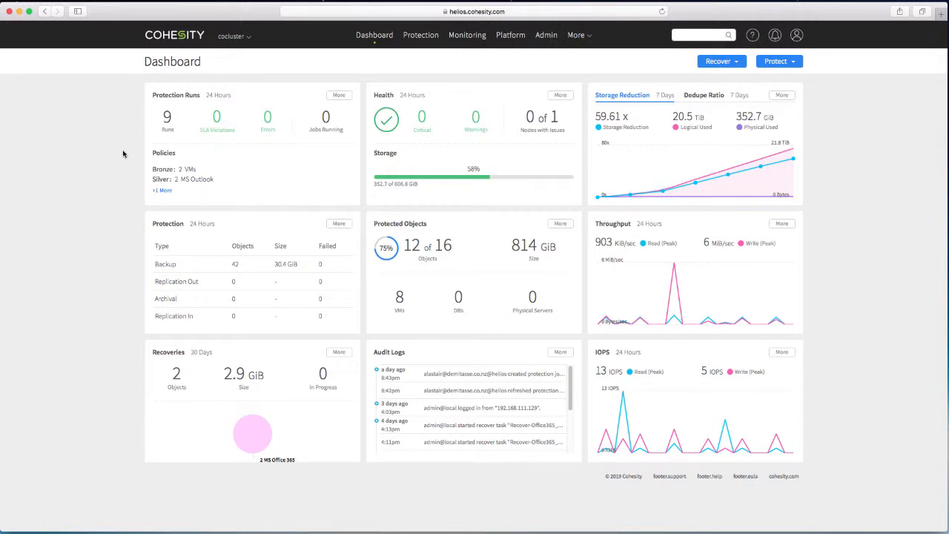
pyautogui.click(420, 35)
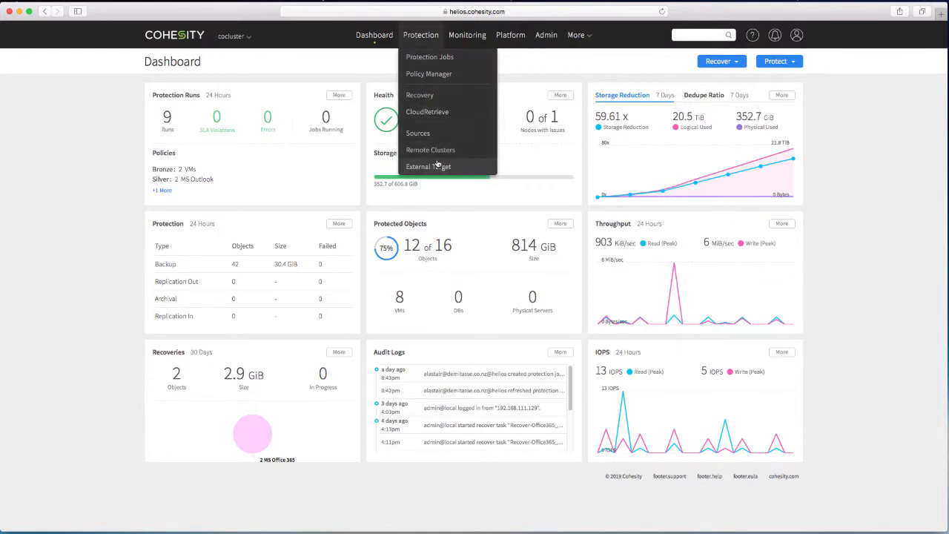
# Step: Add a remote cluster with VIP 192.168.20.21, username admin and its password
pyautogui.click(431, 149)
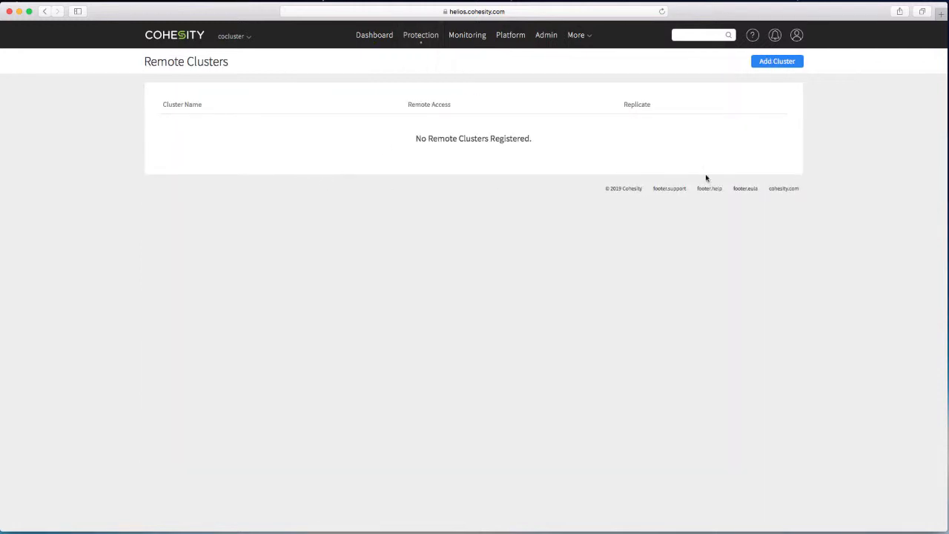
pyautogui.click(776, 61)
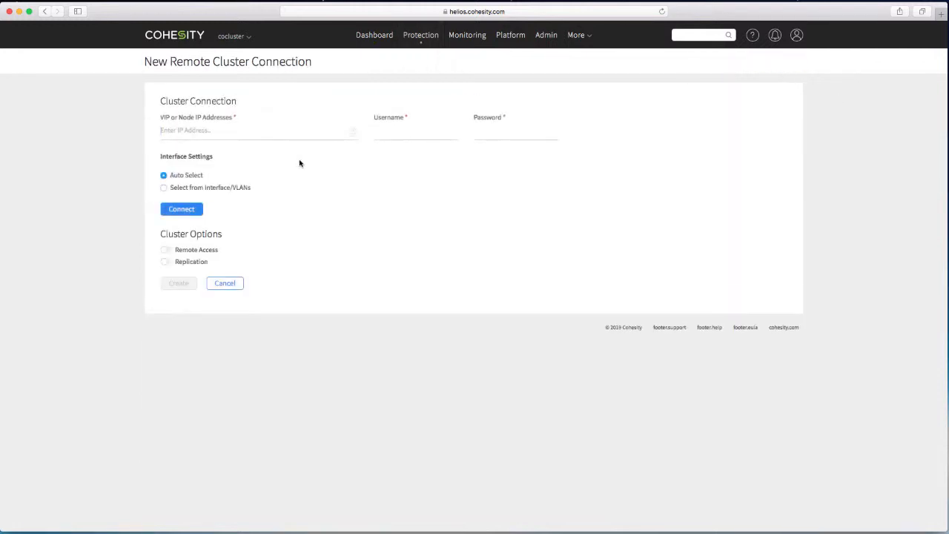
pyautogui.write('192.168.20.21')
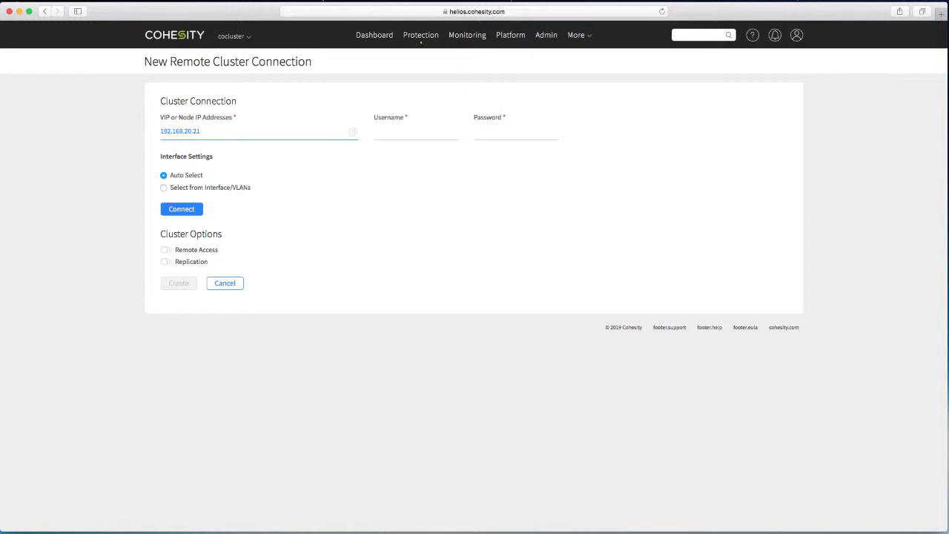
pyautogui.click(415, 131)
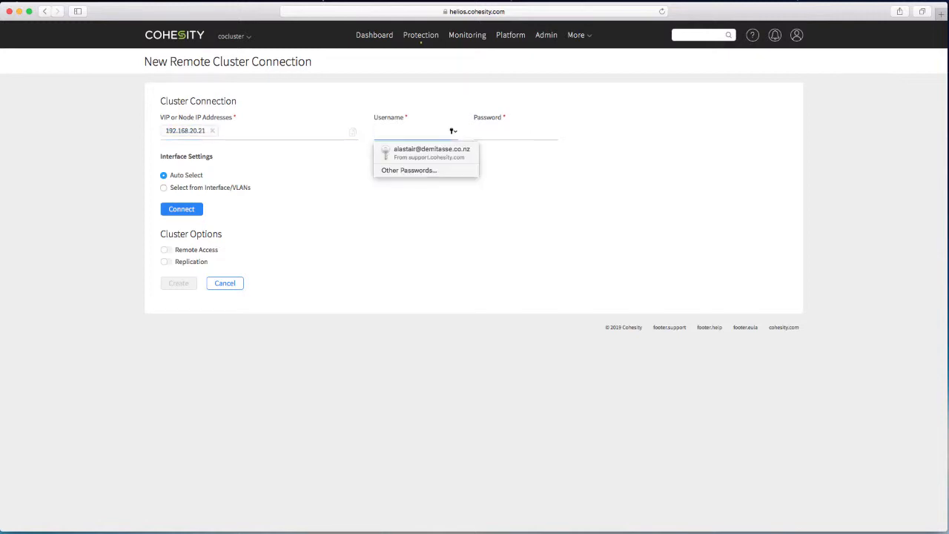
pyautogui.write('admin')
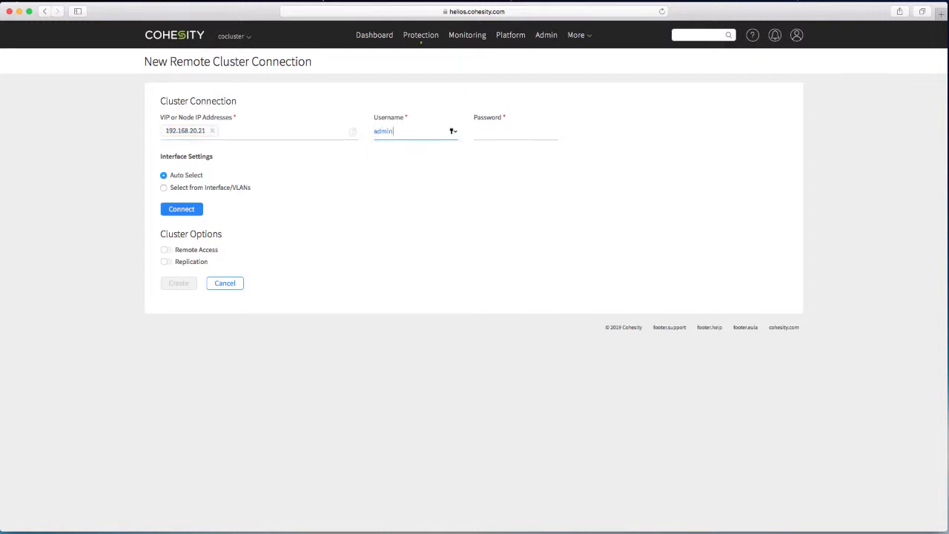
pyautogui.click(515, 131)
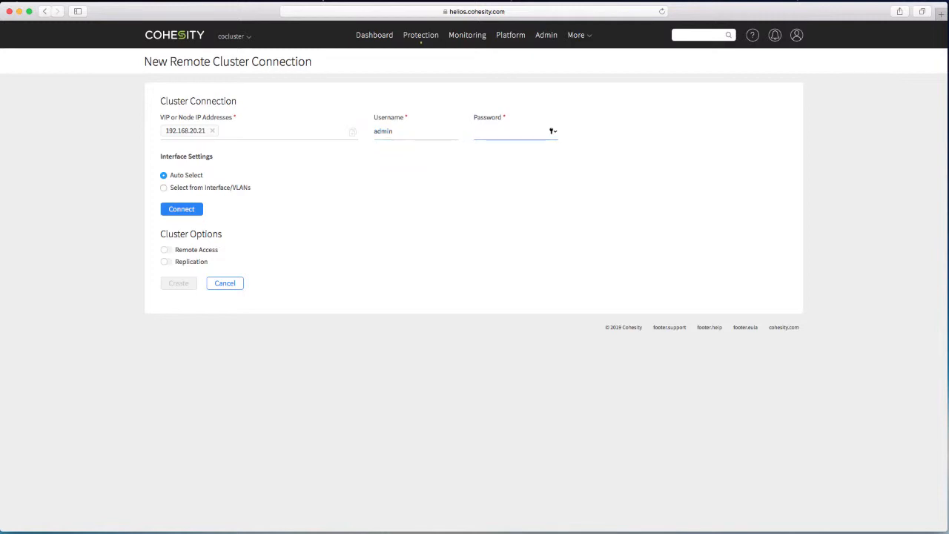
pyautogui.write('password')
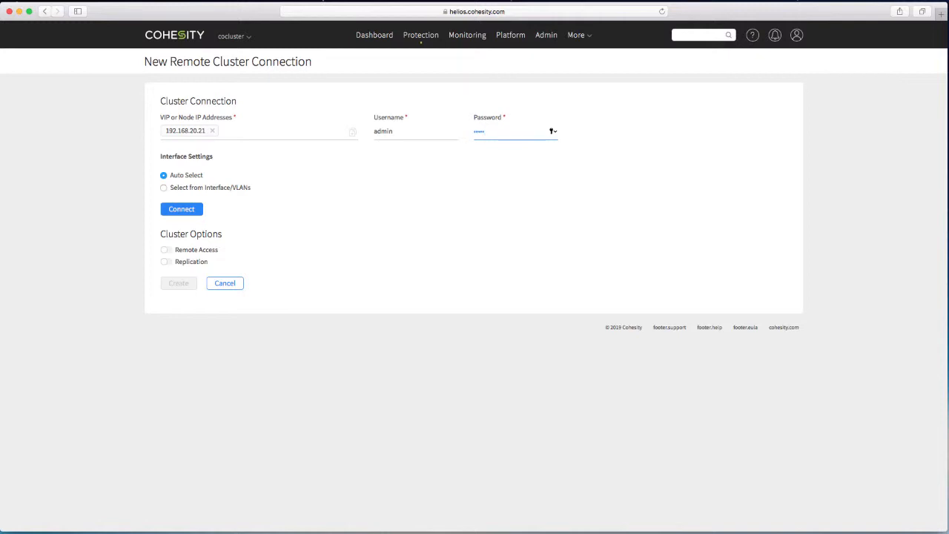
pyautogui.moveTo(230, 111)
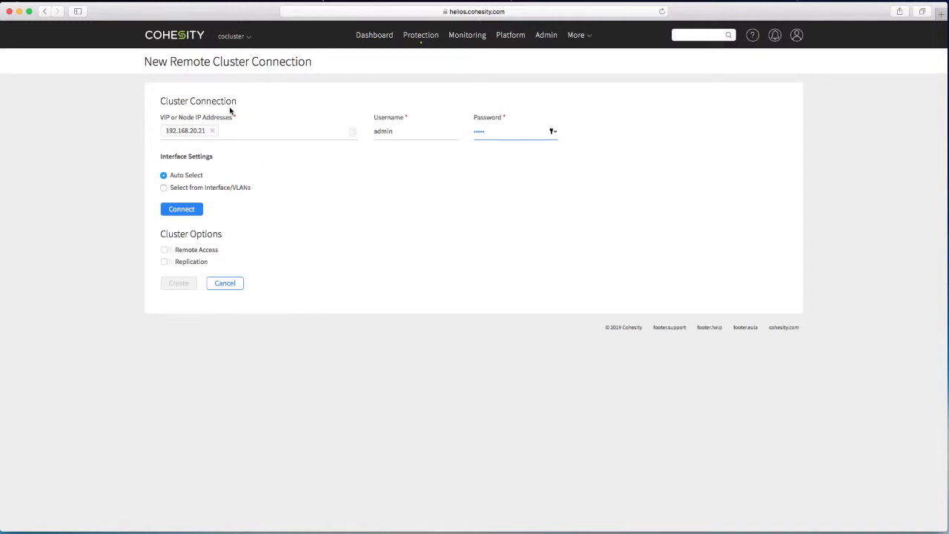
pyautogui.moveTo(256, 186)
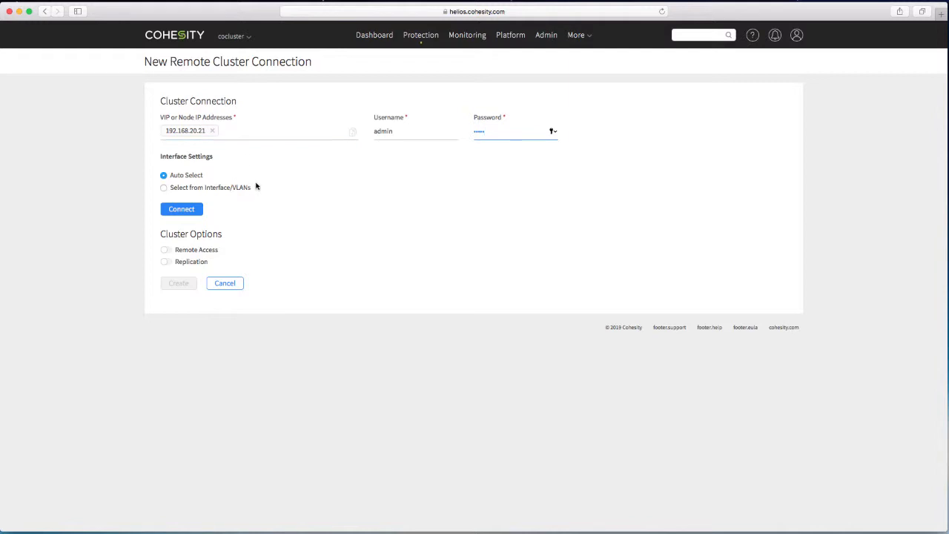
pyautogui.moveTo(225, 204)
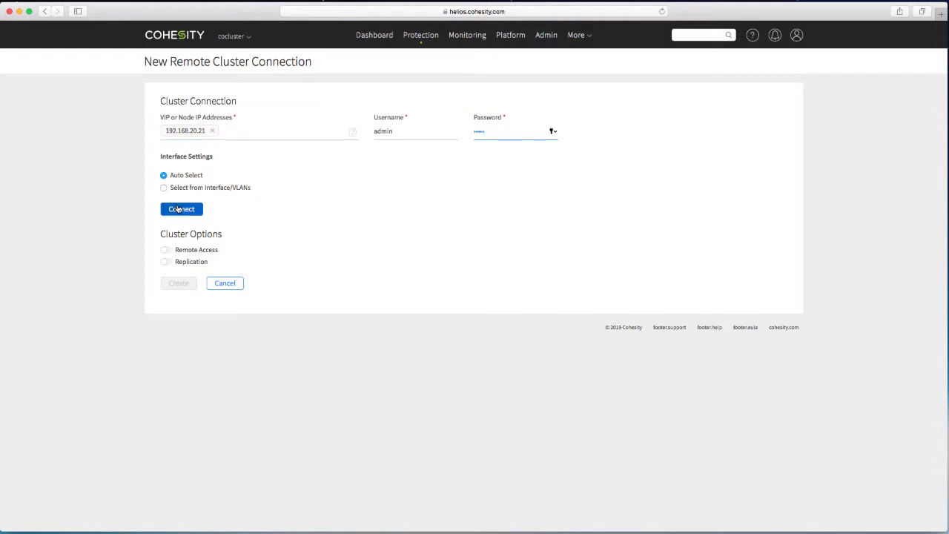
# Step: Validate the connection, enable replication, and pair DefaultStorageDomain to DefaultStorageDomain, leaving encryption off
pyautogui.click(181, 208)
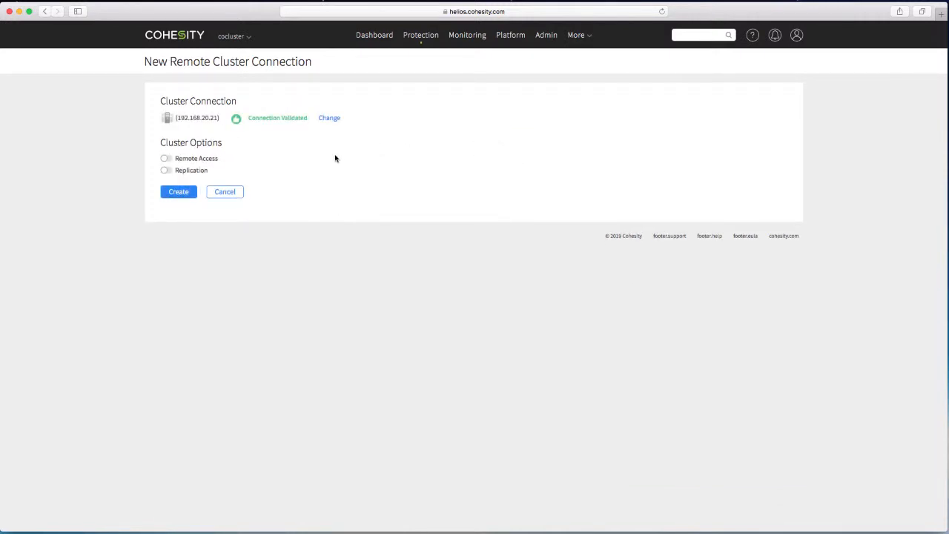
pyautogui.moveTo(175, 169)
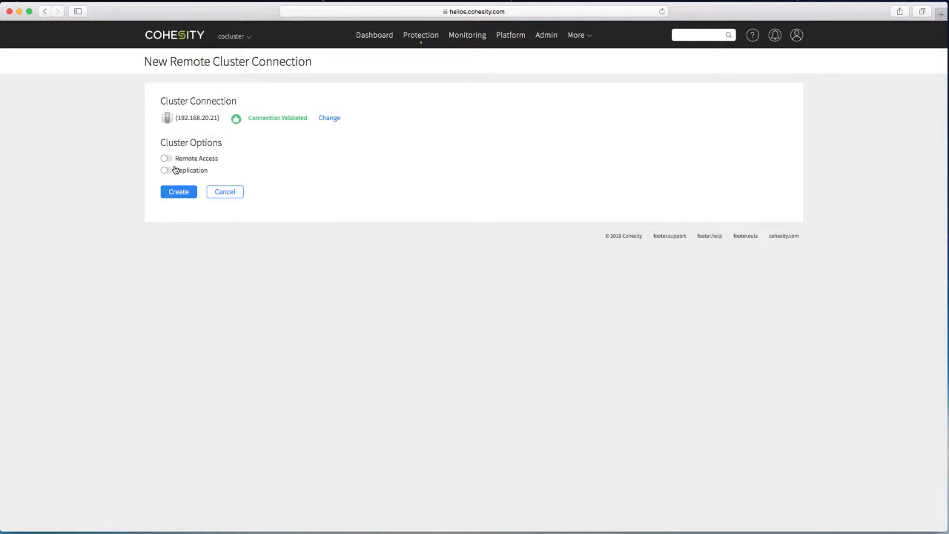
pyautogui.click(166, 170)
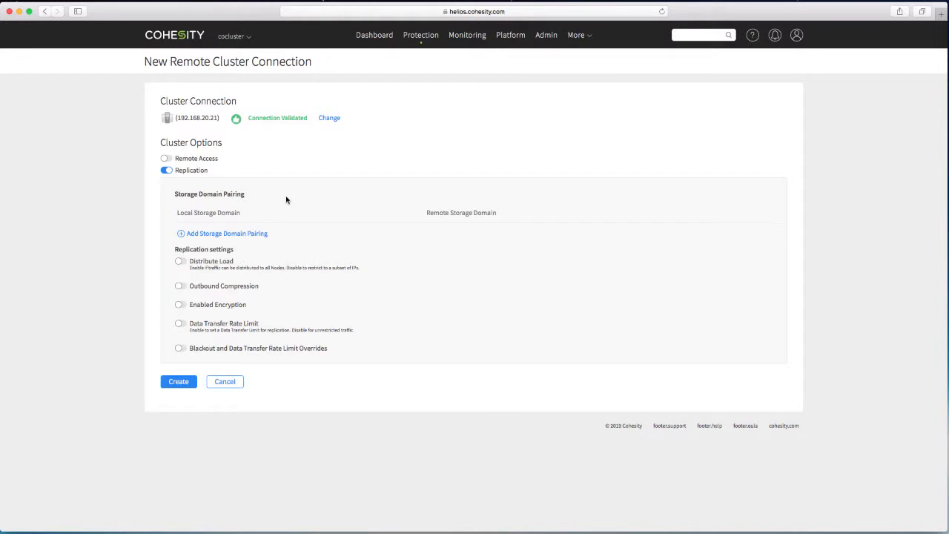
pyautogui.click(227, 233)
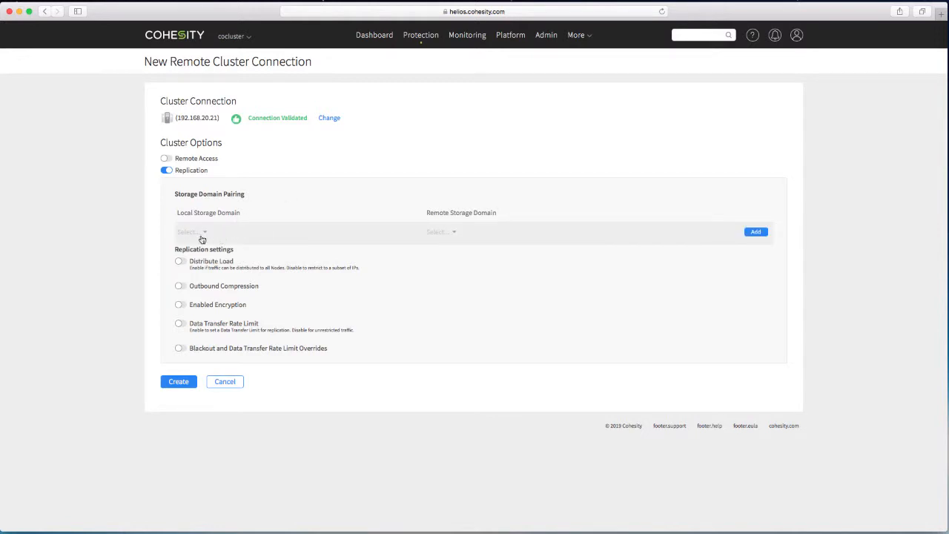
pyautogui.click(215, 231)
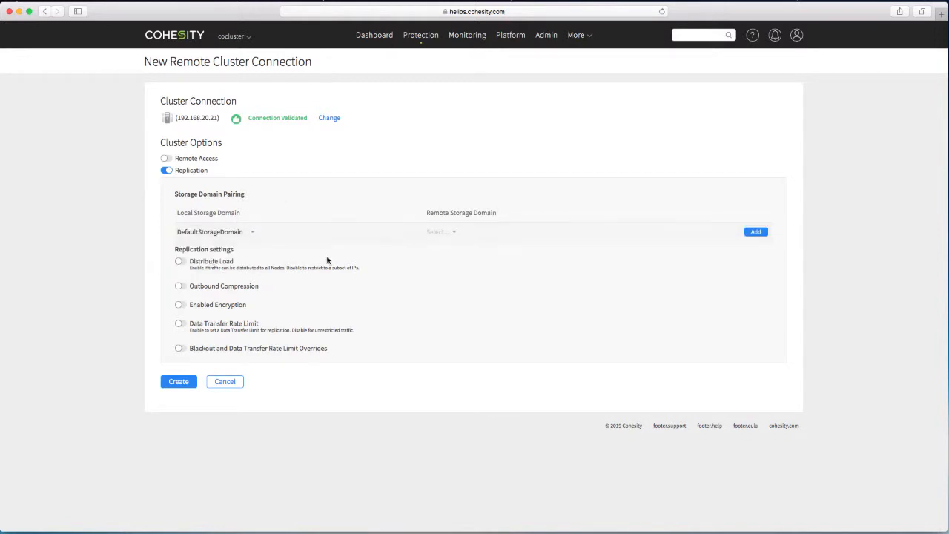
pyautogui.click(441, 232)
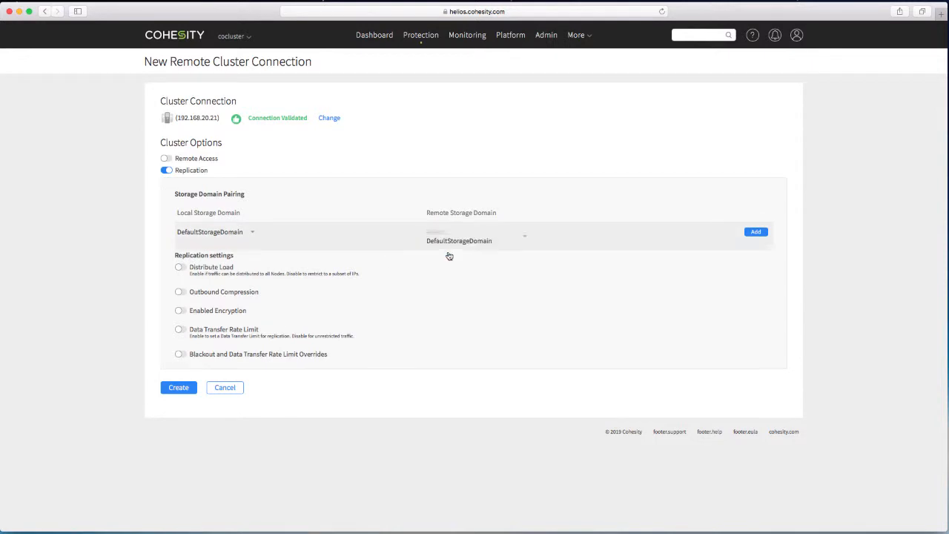
pyautogui.click(756, 231)
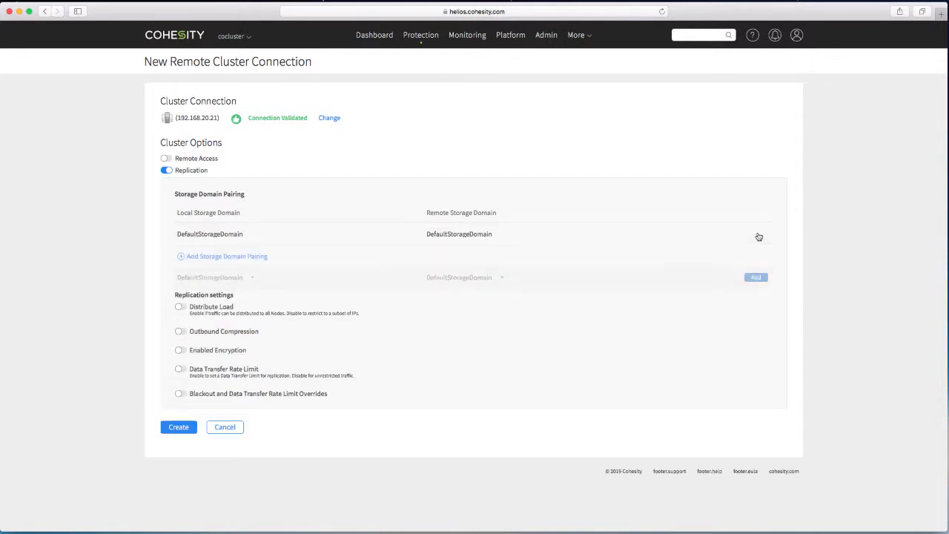
pyautogui.click(755, 277)
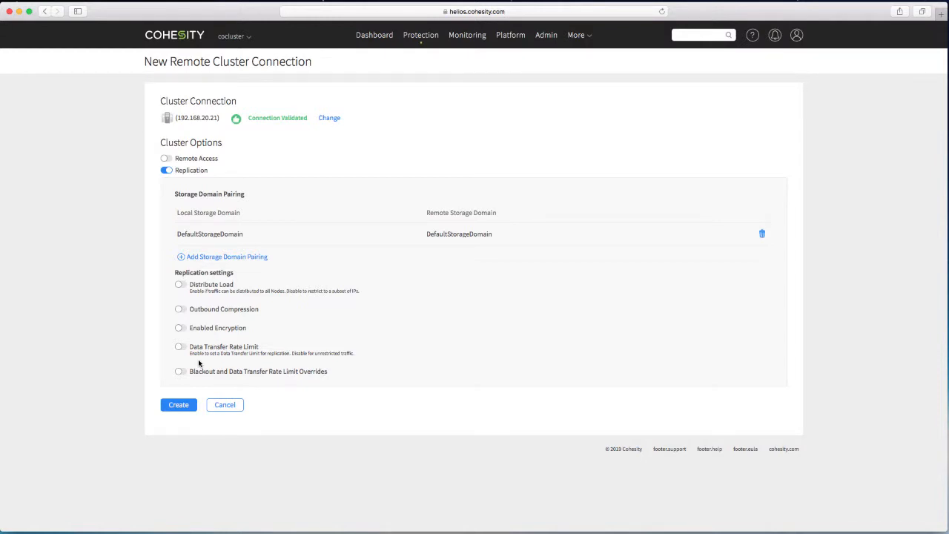
pyautogui.moveTo(334, 339)
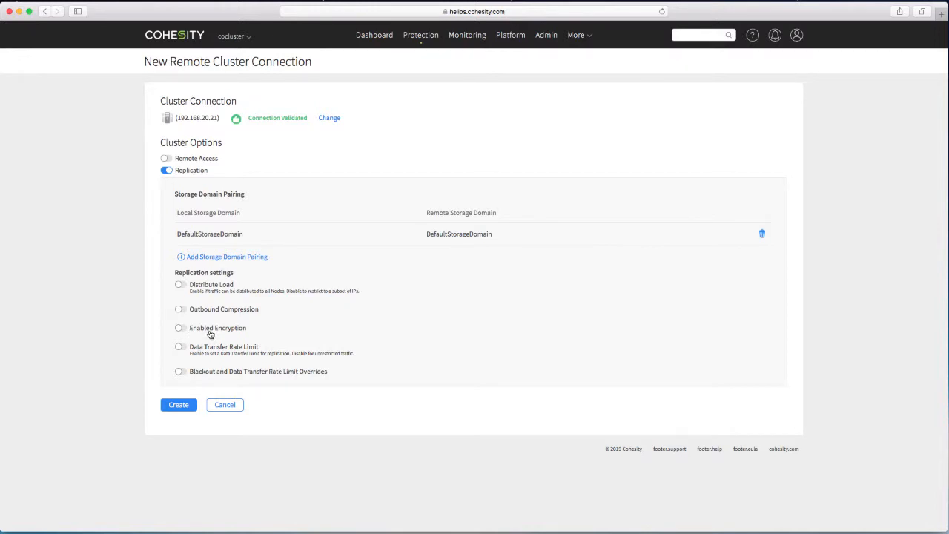
pyautogui.moveTo(190, 335)
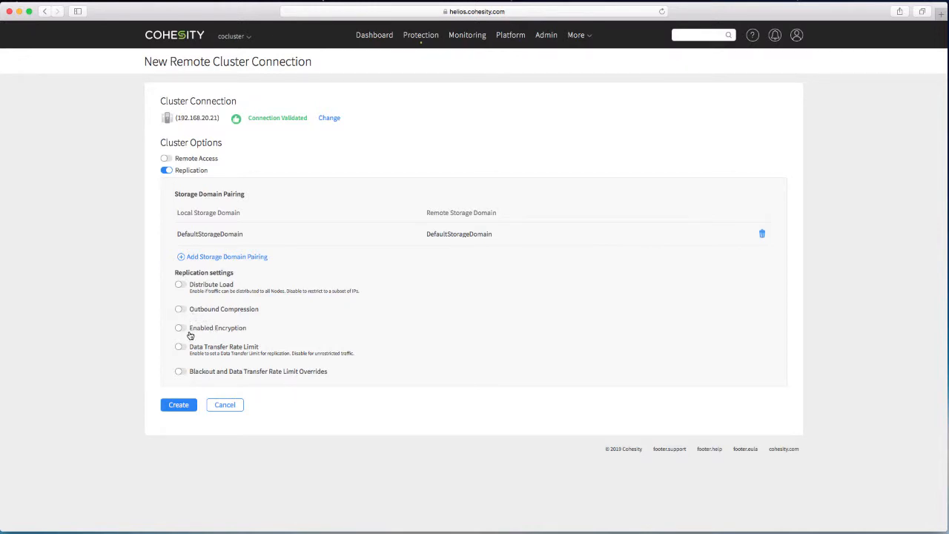
pyautogui.click(179, 327)
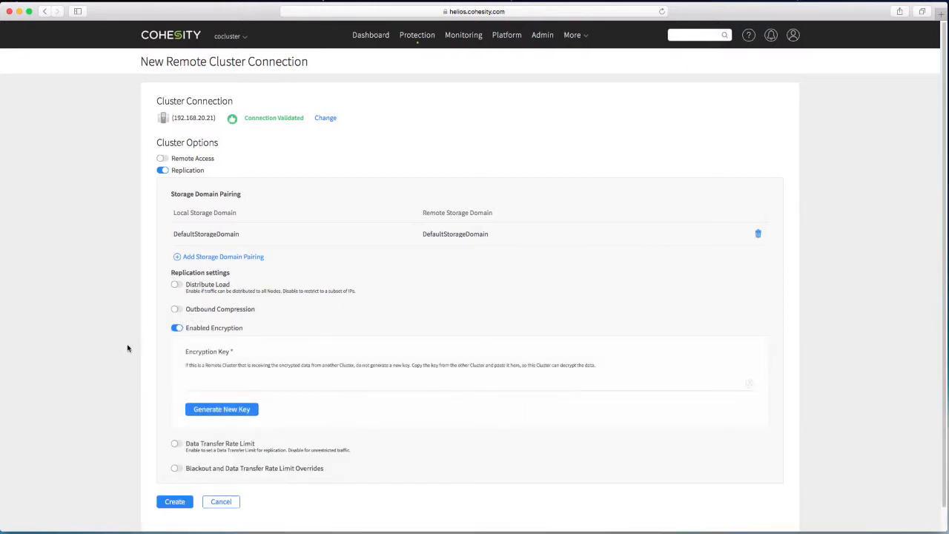
pyautogui.click(177, 327)
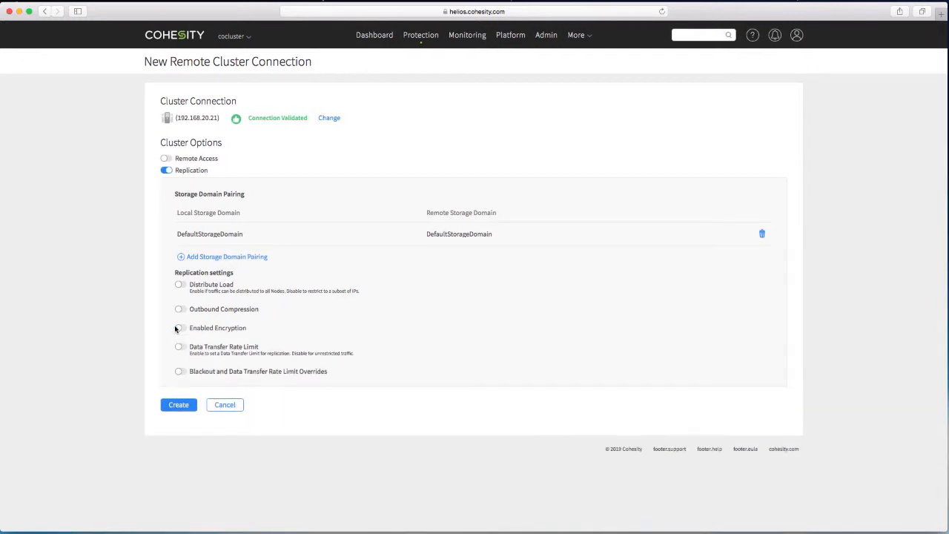
pyautogui.moveTo(126, 343)
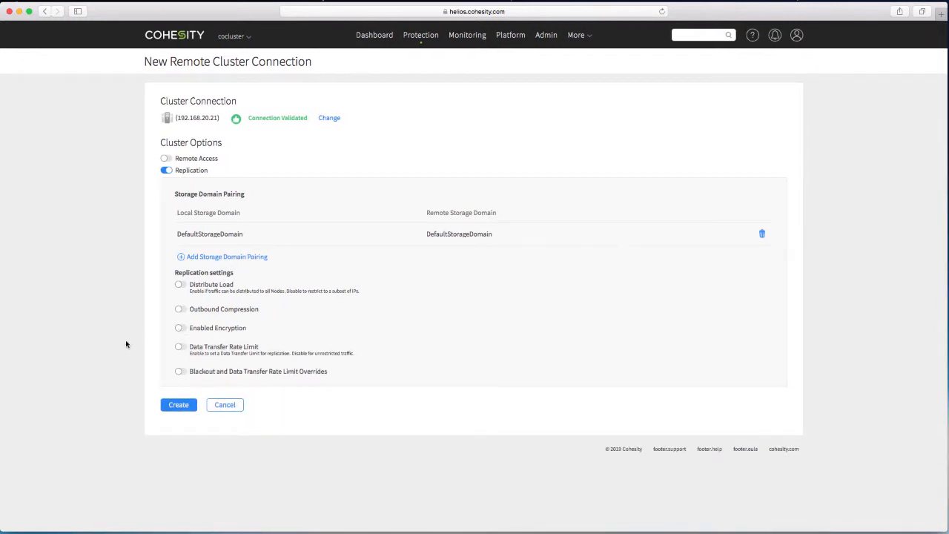
pyautogui.moveTo(142, 327)
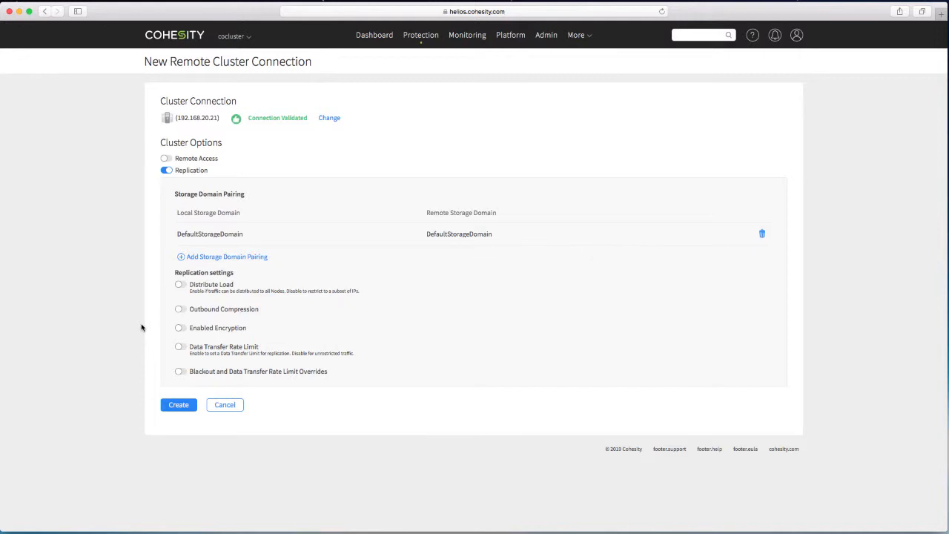
pyautogui.moveTo(146, 393)
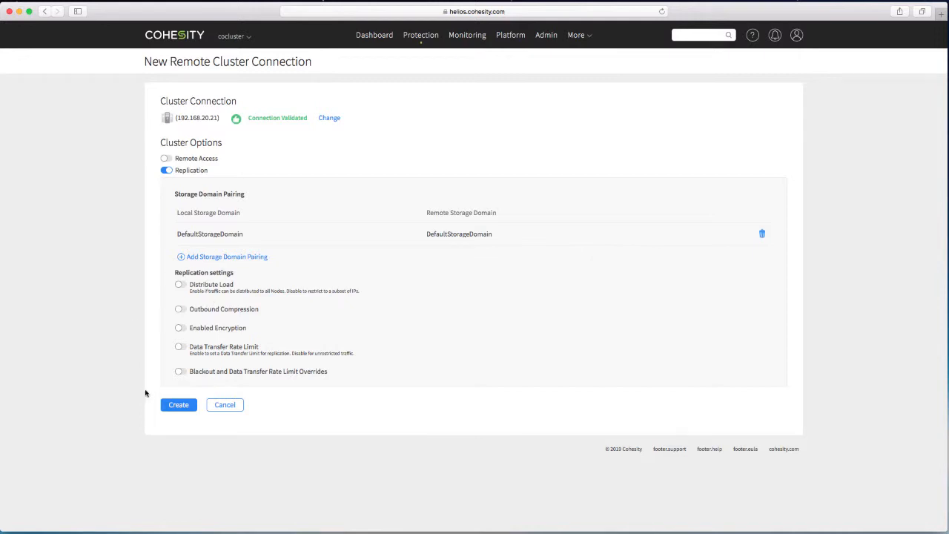
# Step: Create the colab remote cluster connection with replication enabled
pyautogui.click(178, 404)
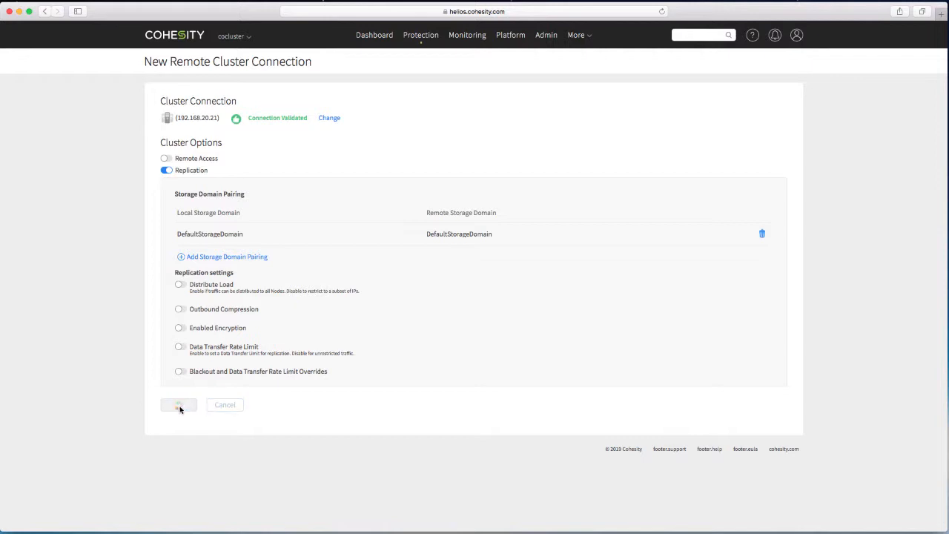
pyautogui.click(178, 404)
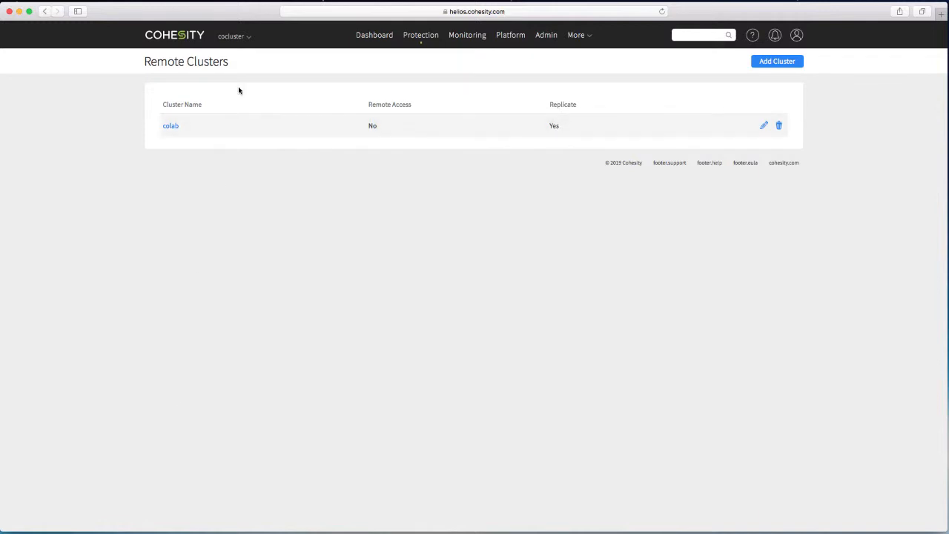
# Step: Open job C from the Protection Jobs list for editing
pyautogui.click(420, 35)
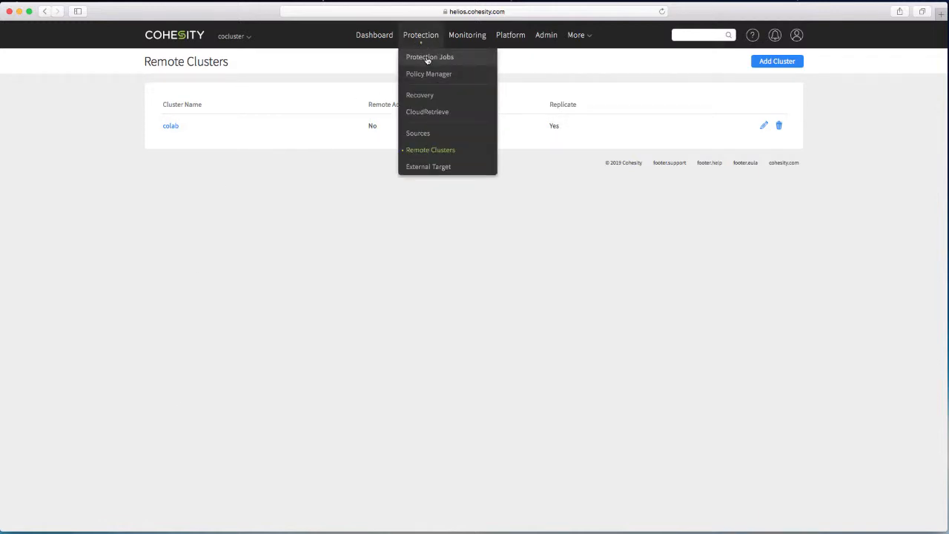
pyautogui.click(430, 57)
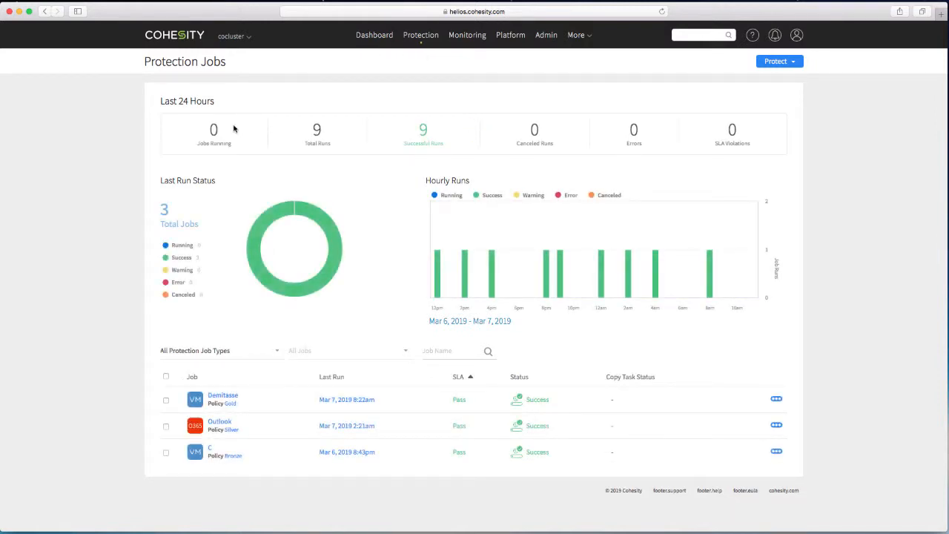
pyautogui.moveTo(254, 452)
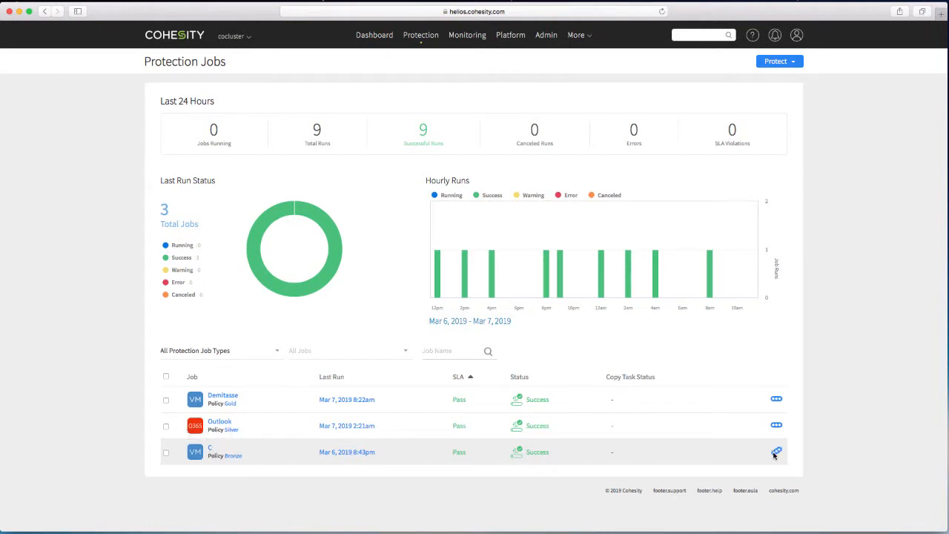
pyautogui.click(776, 452)
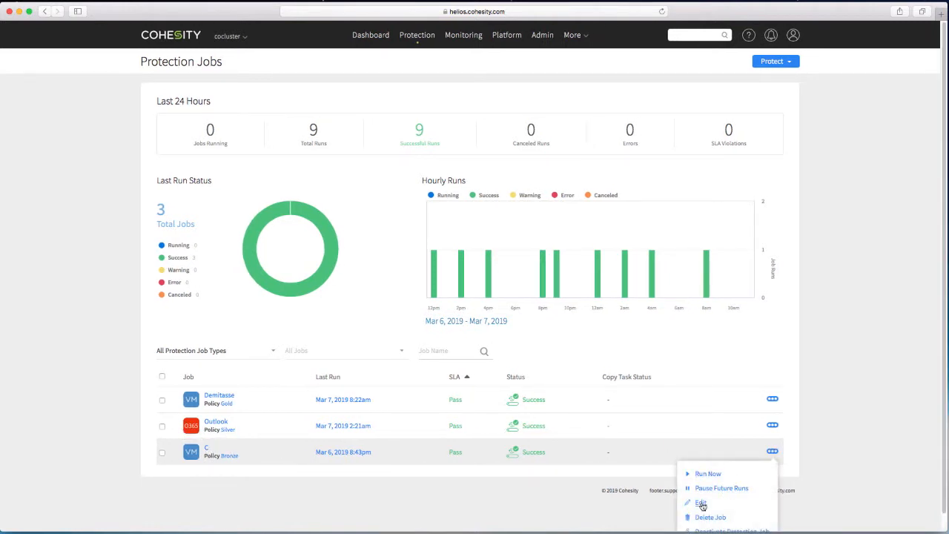
pyautogui.click(700, 502)
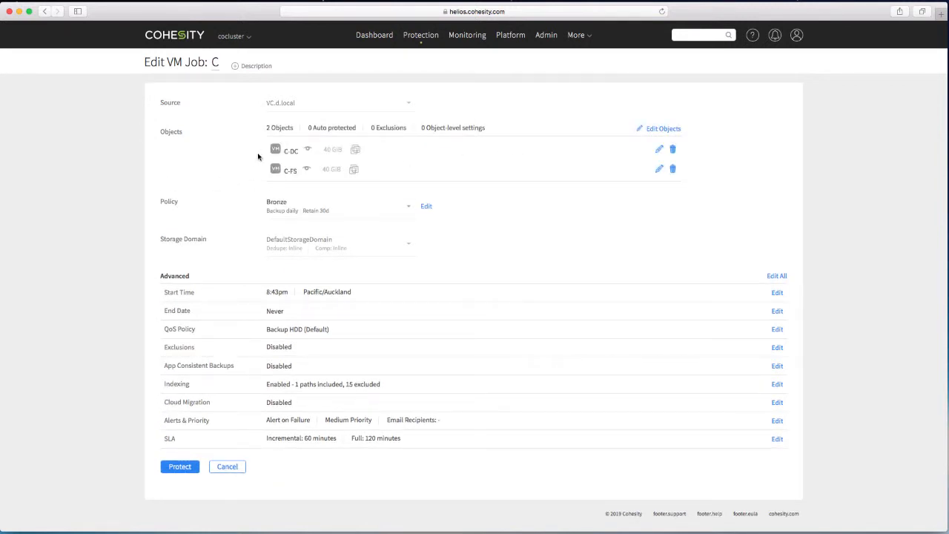
pyautogui.moveTo(265, 159)
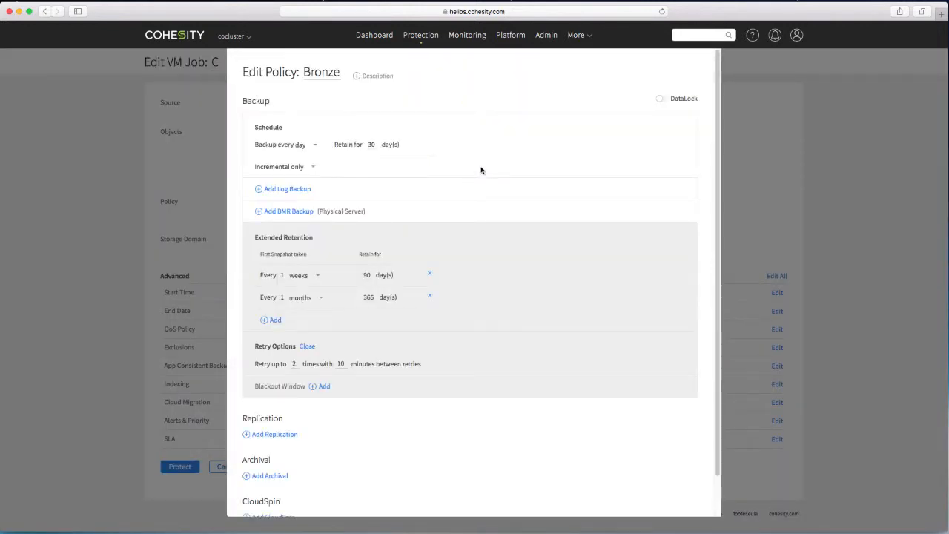
# Step: Add replication to colab on the Bronze policy, fully successful runs only, and save
pyautogui.scroll(-3)
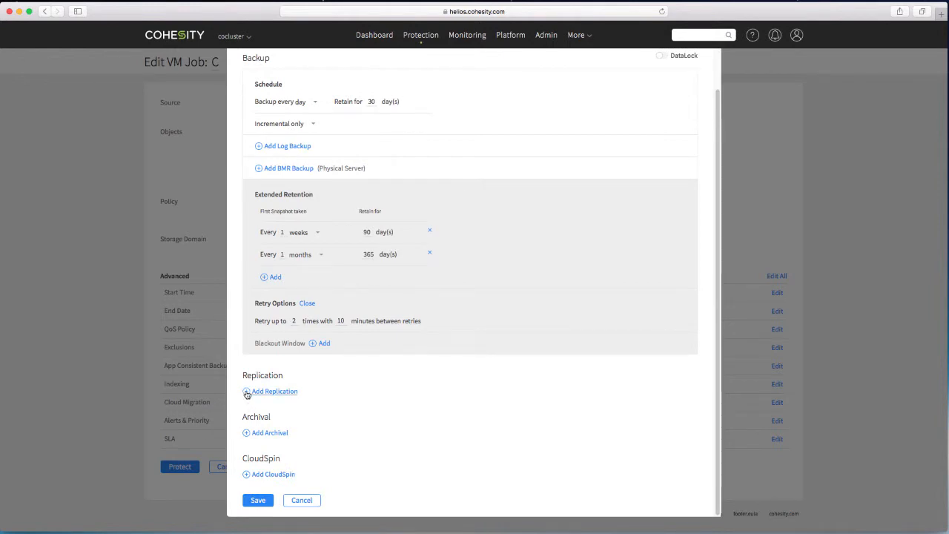
pyautogui.click(271, 391)
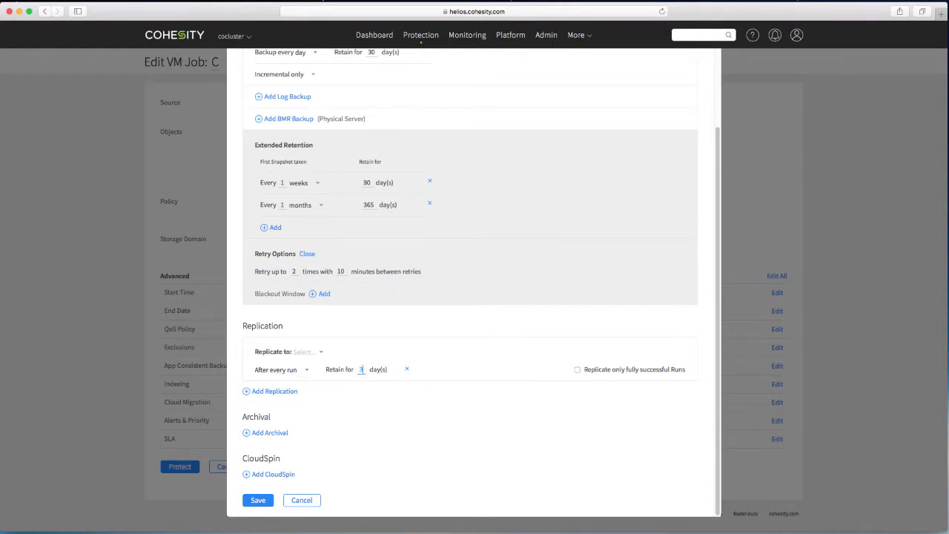
pyautogui.click(577, 369)
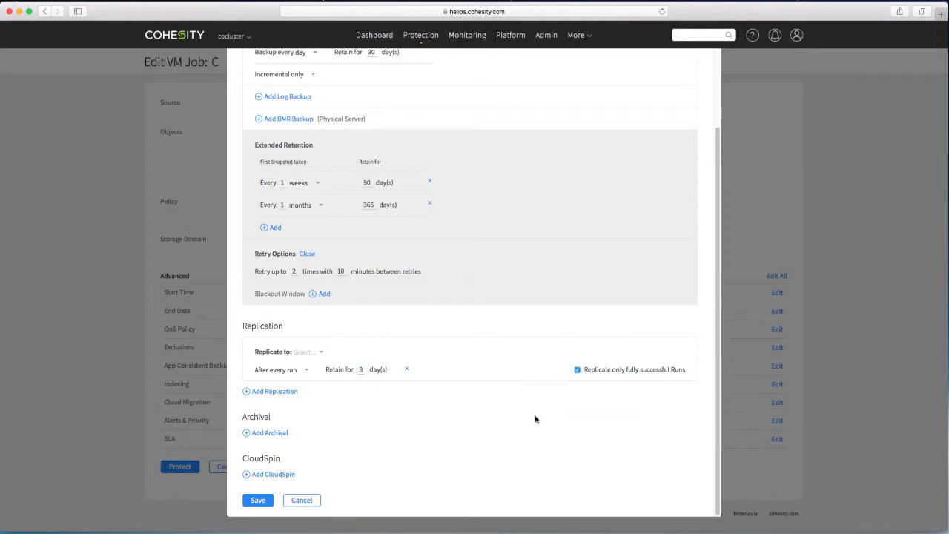
pyautogui.moveTo(290, 345)
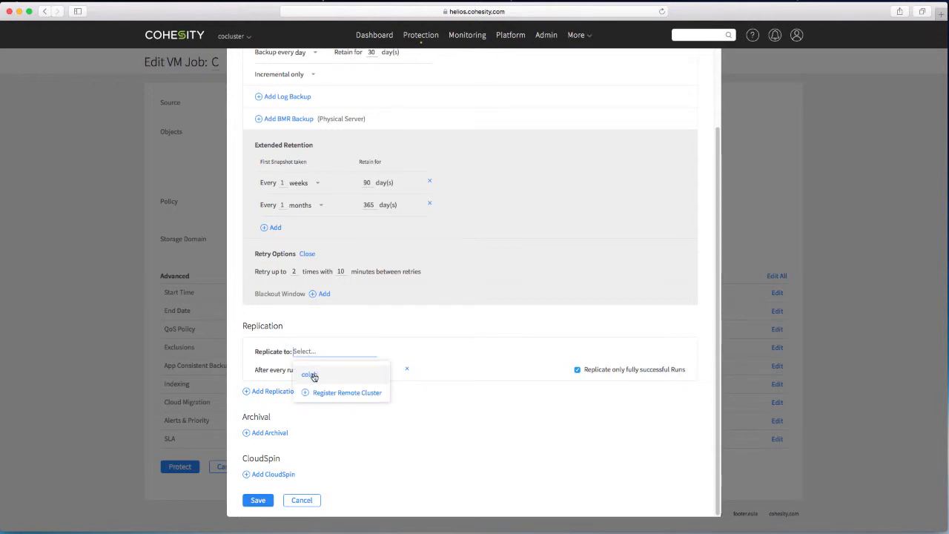
pyautogui.click(309, 375)
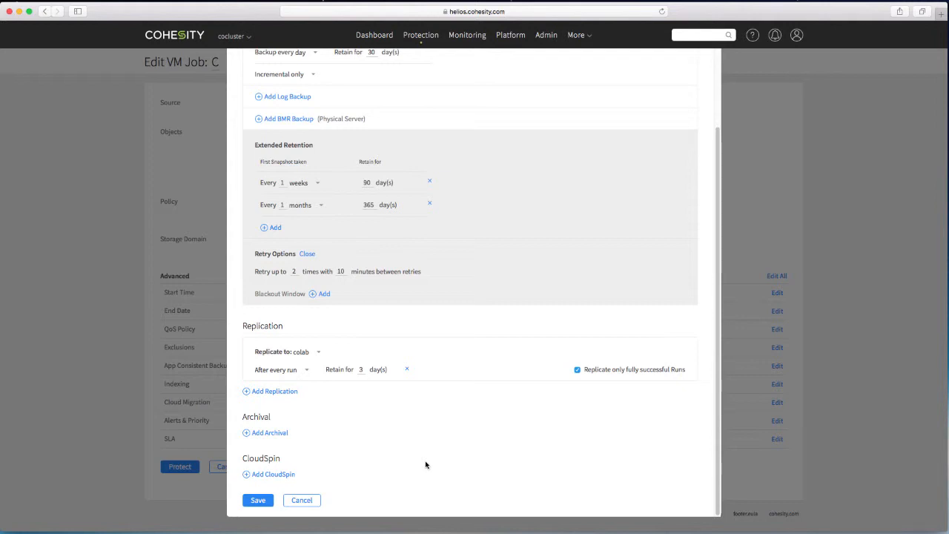
pyautogui.click(258, 499)
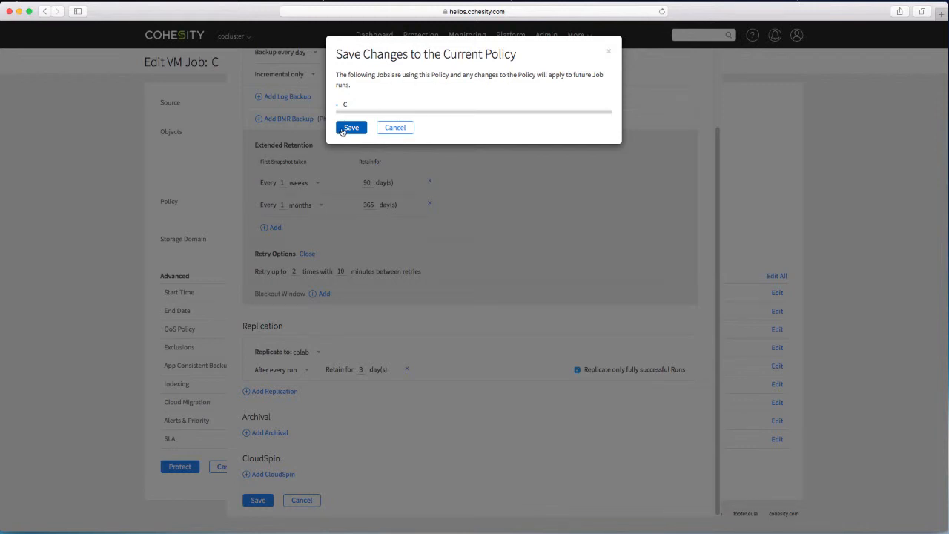
# Step: Confirm the Bronze policy change and save job C with Protect
pyautogui.click(351, 127)
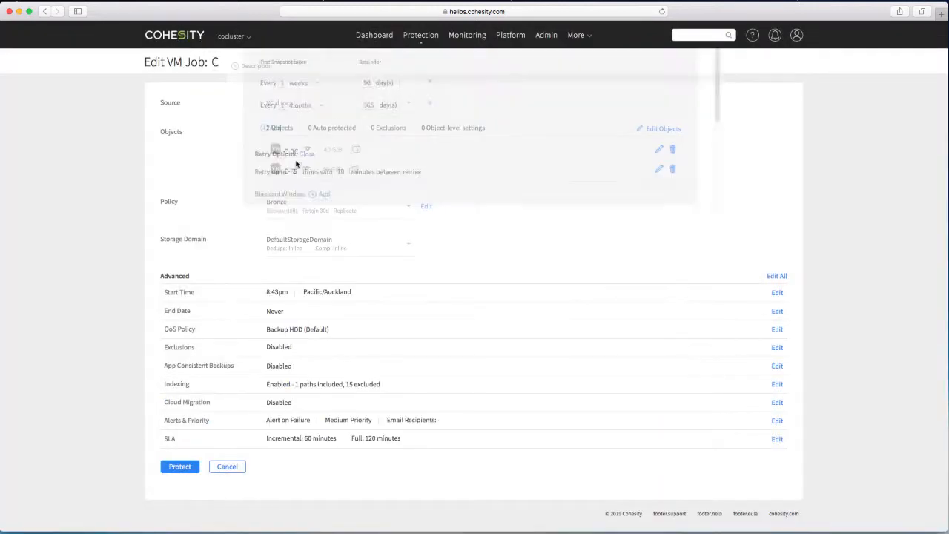
pyautogui.click(179, 467)
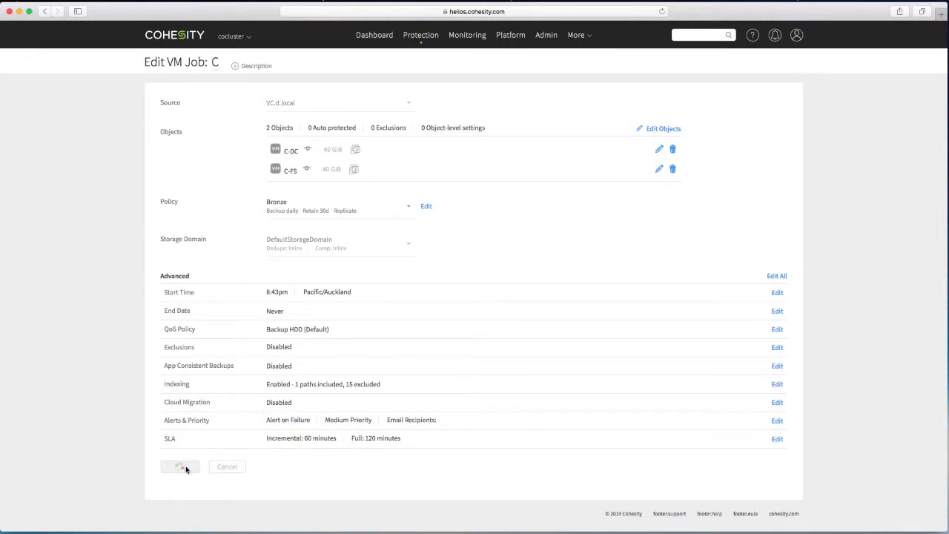
pyautogui.click(179, 467)
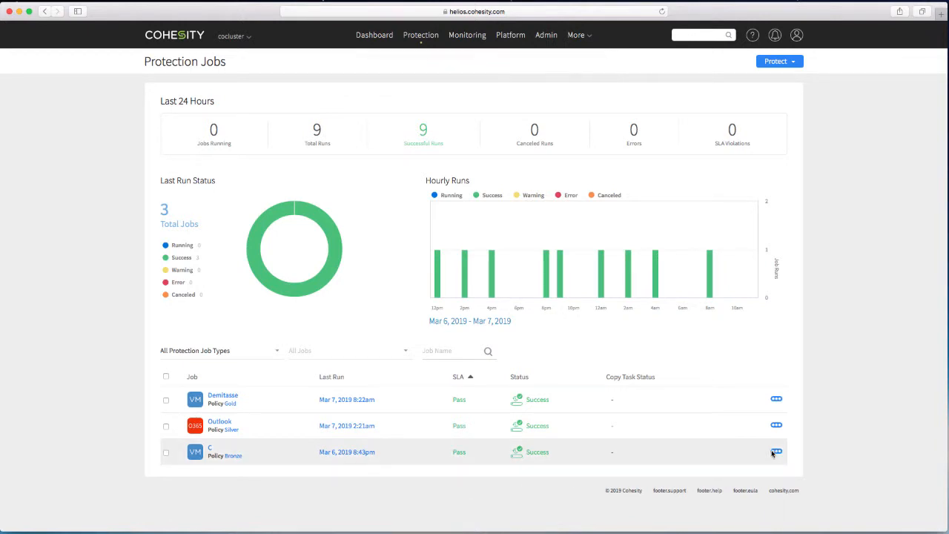
# Step: Start a manual incremental Backup Now run of job C
pyautogui.click(776, 451)
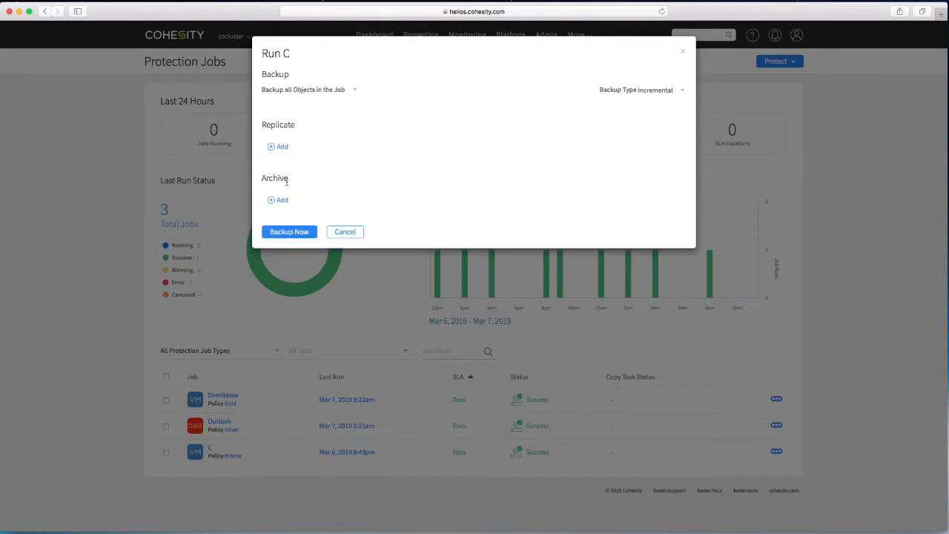
pyautogui.moveTo(415, 122)
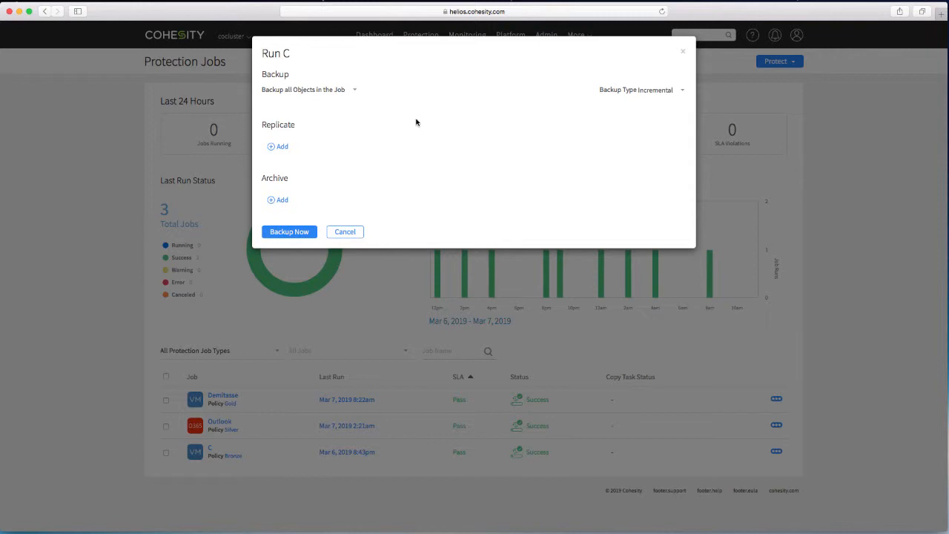
pyautogui.moveTo(364, 83)
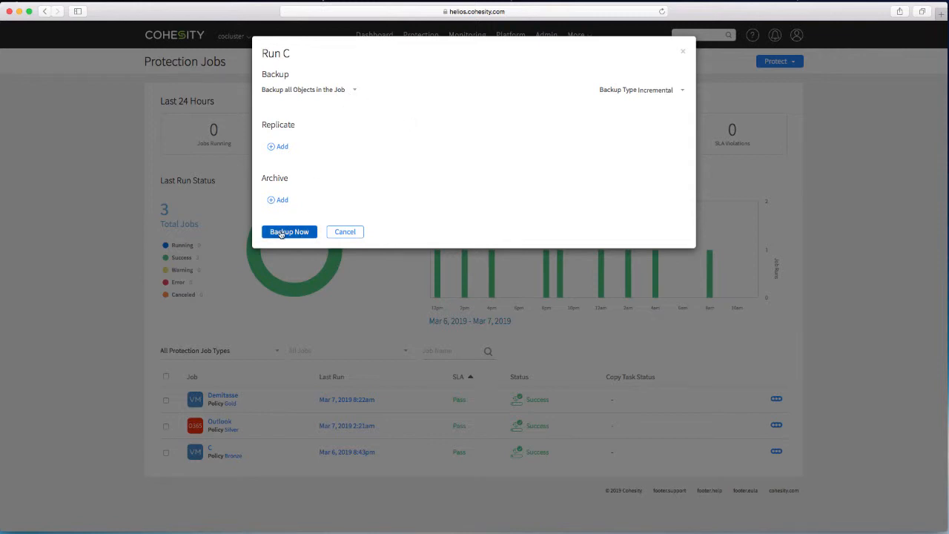
pyautogui.click(289, 231)
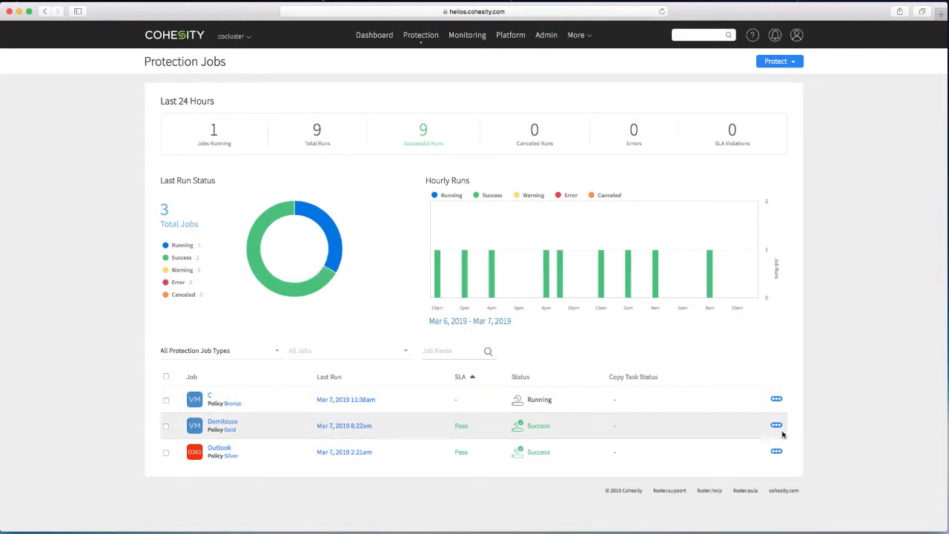
pyautogui.moveTo(898, 321)
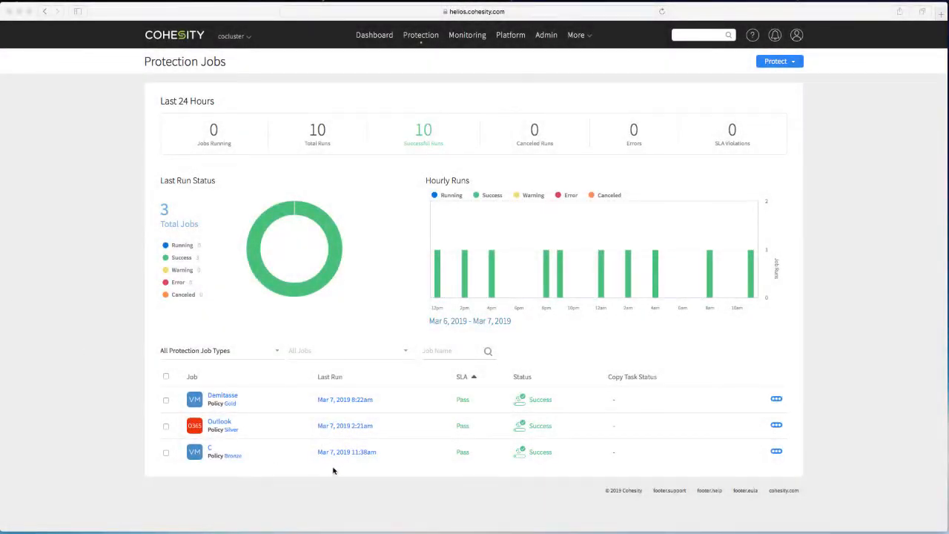
pyautogui.moveTo(346, 452)
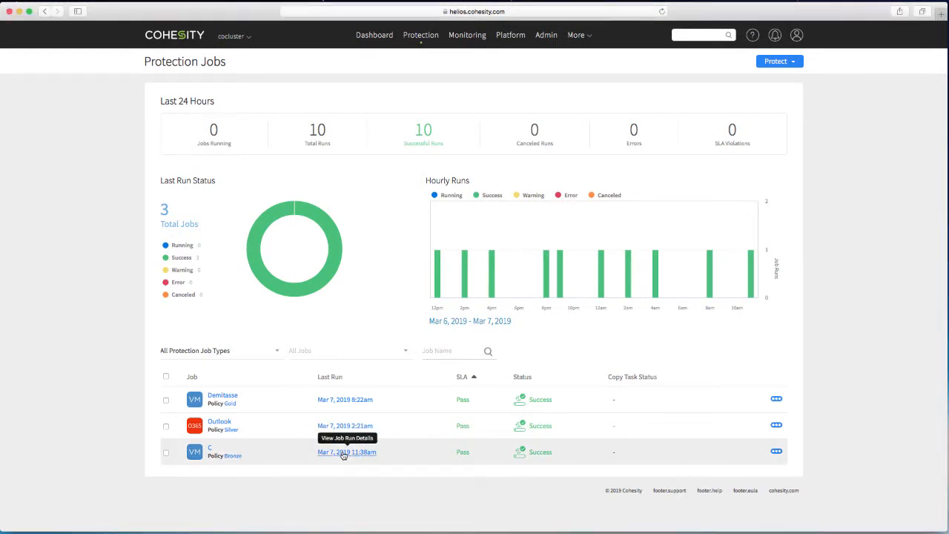
pyautogui.click(346, 451)
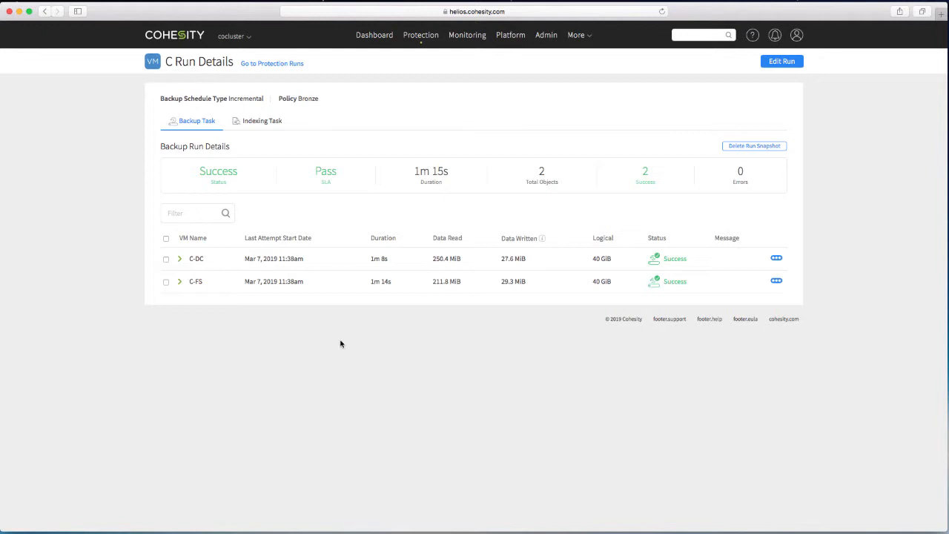
pyautogui.click(420, 35)
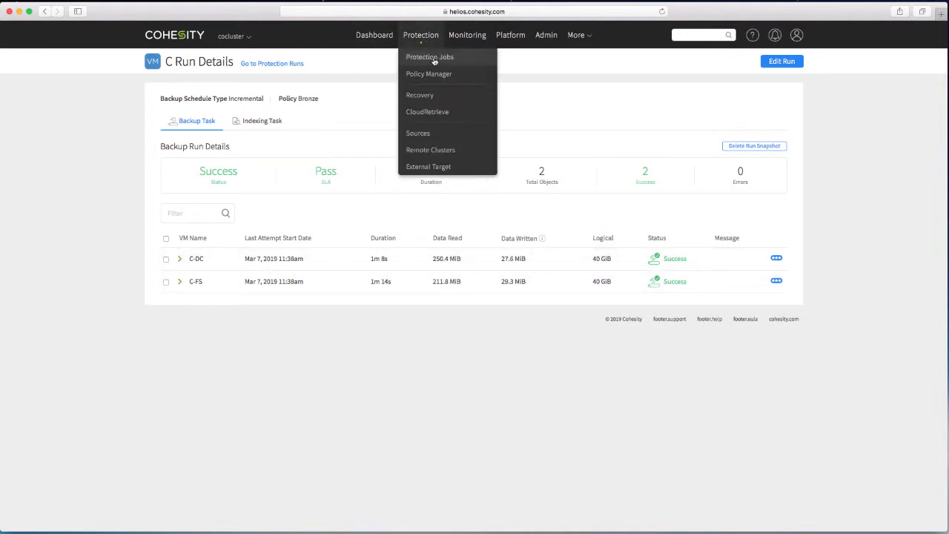
pyautogui.click(430, 56)
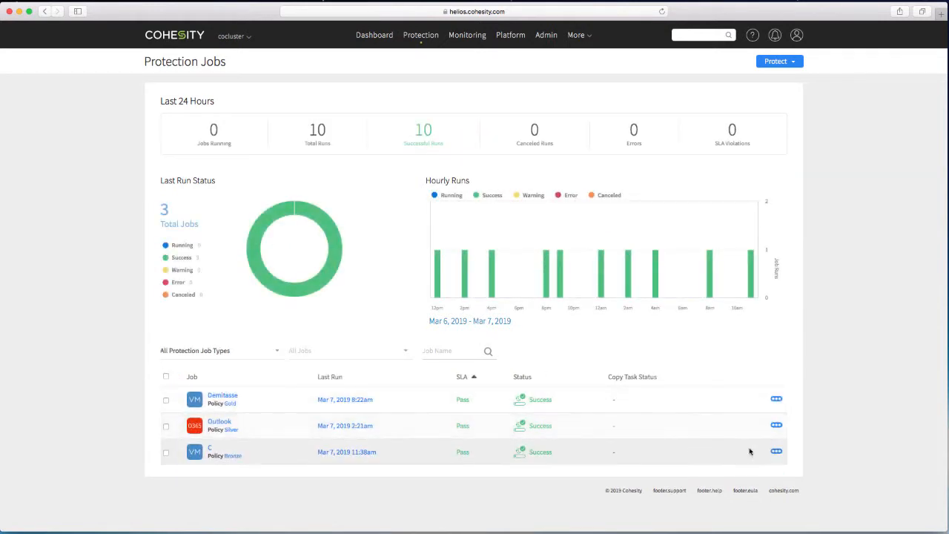
# Step: Open job C's Run Now dialog and add colab as the replication target
pyautogui.click(776, 451)
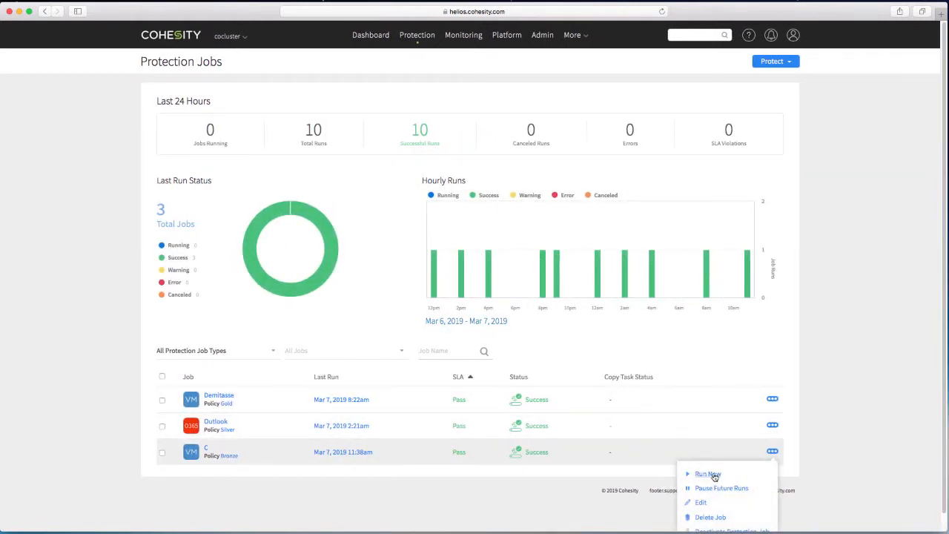
pyautogui.click(707, 473)
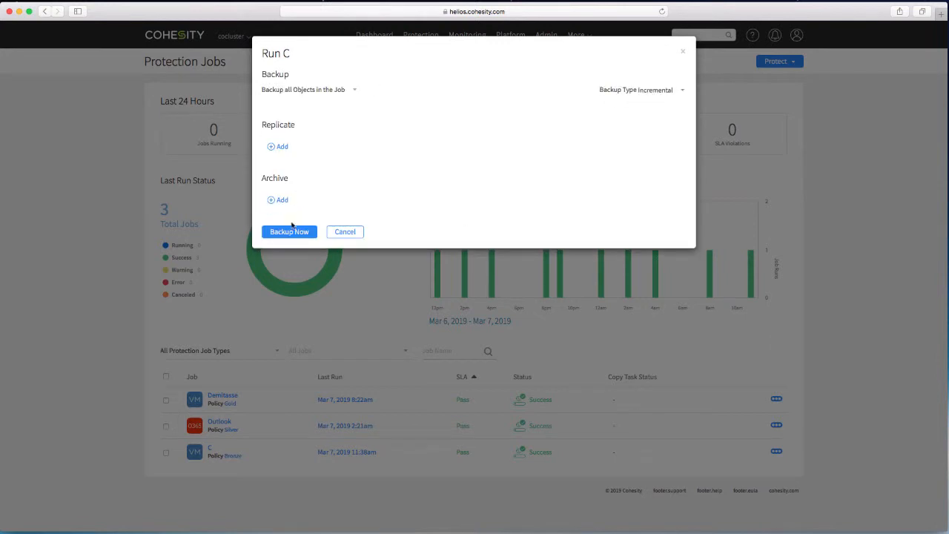
pyautogui.click(277, 146)
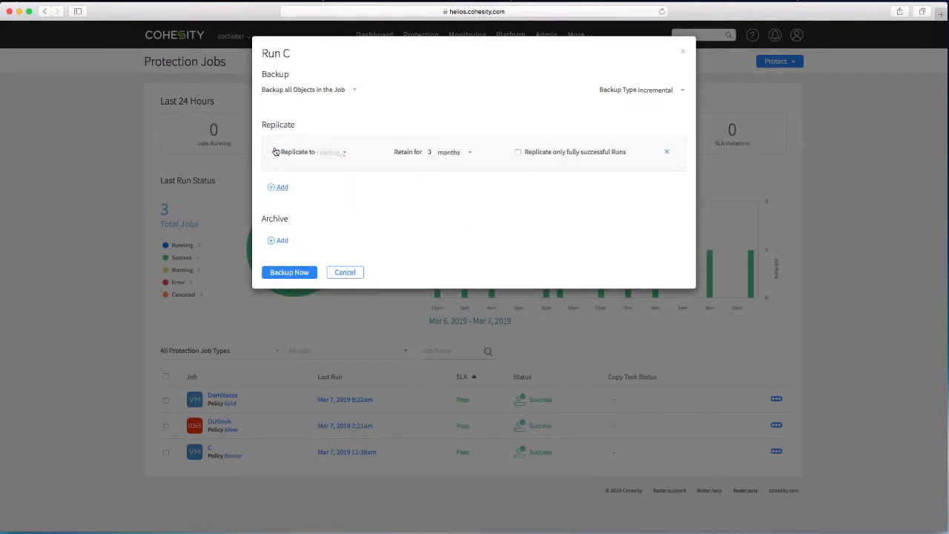
pyautogui.click(322, 161)
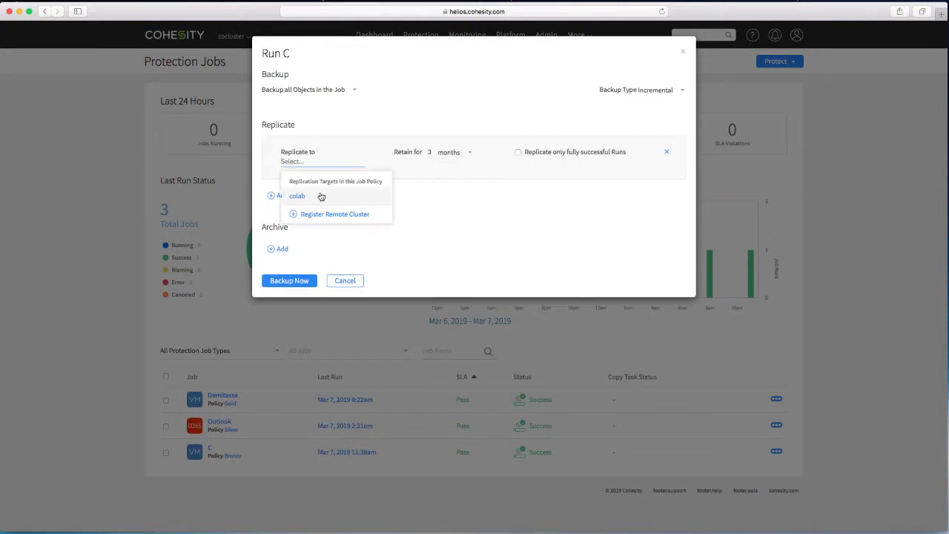
pyautogui.click(296, 196)
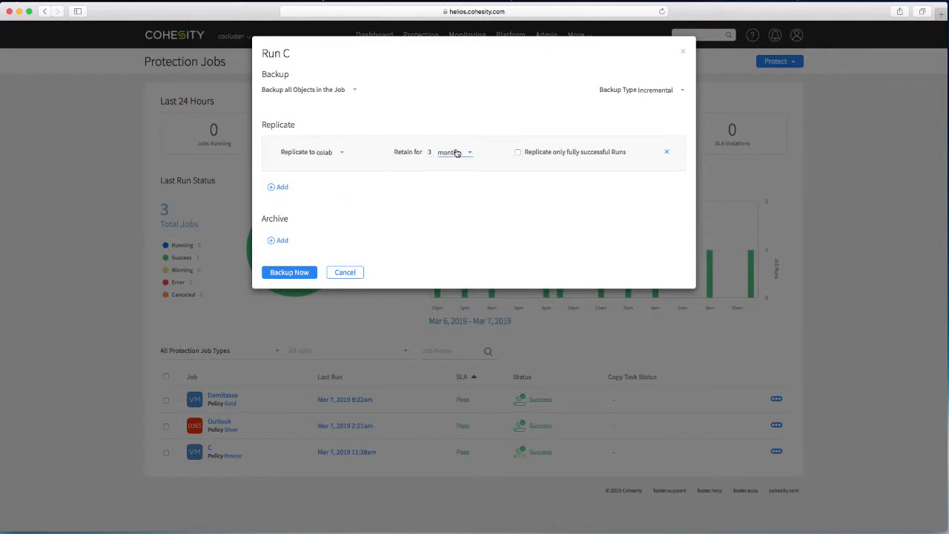
# Step: Retain replicas for 3 days, only fully successful runs, and start the backup
pyautogui.click(452, 152)
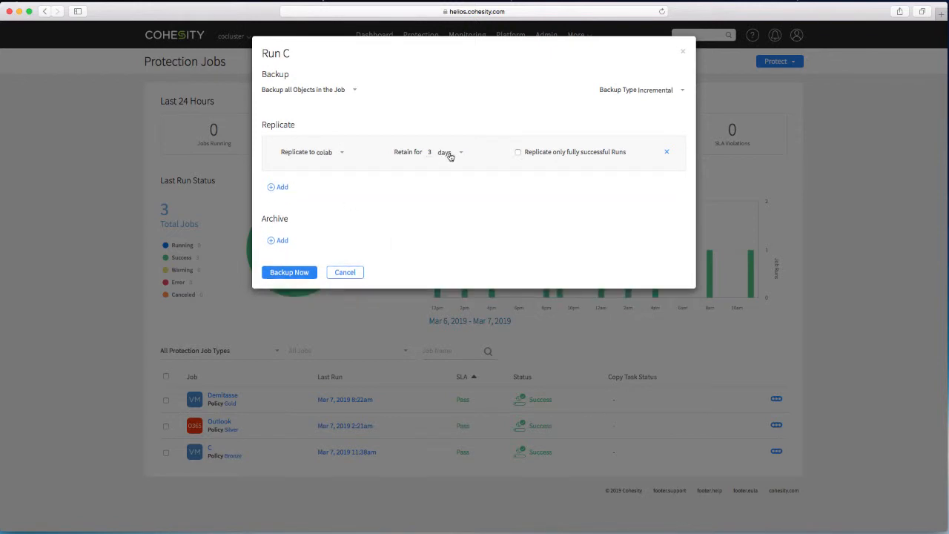
pyautogui.moveTo(521, 155)
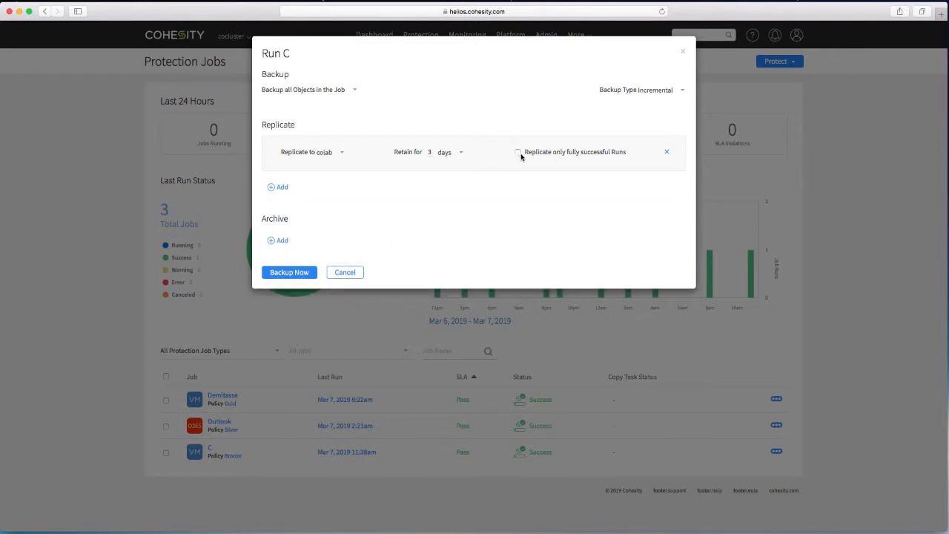
pyautogui.click(518, 152)
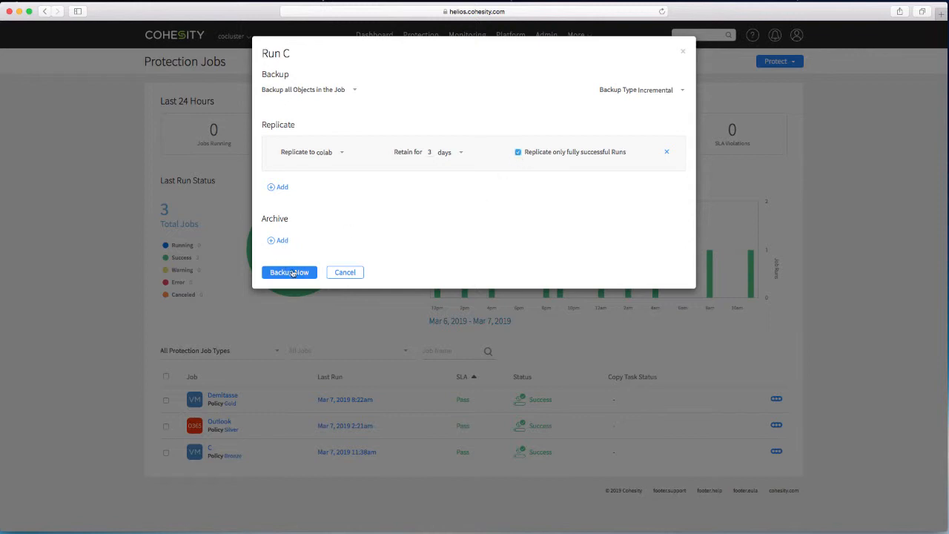
pyautogui.click(289, 272)
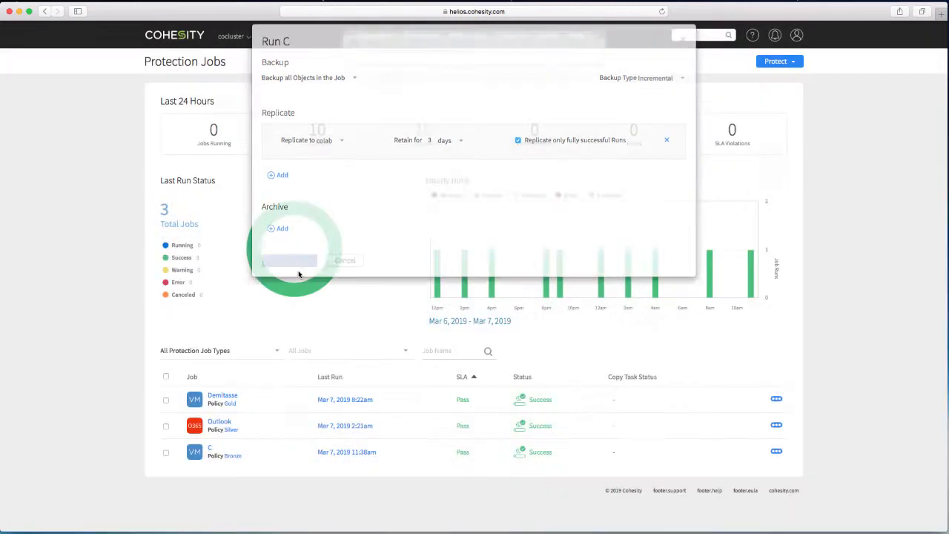
pyautogui.click(290, 260)
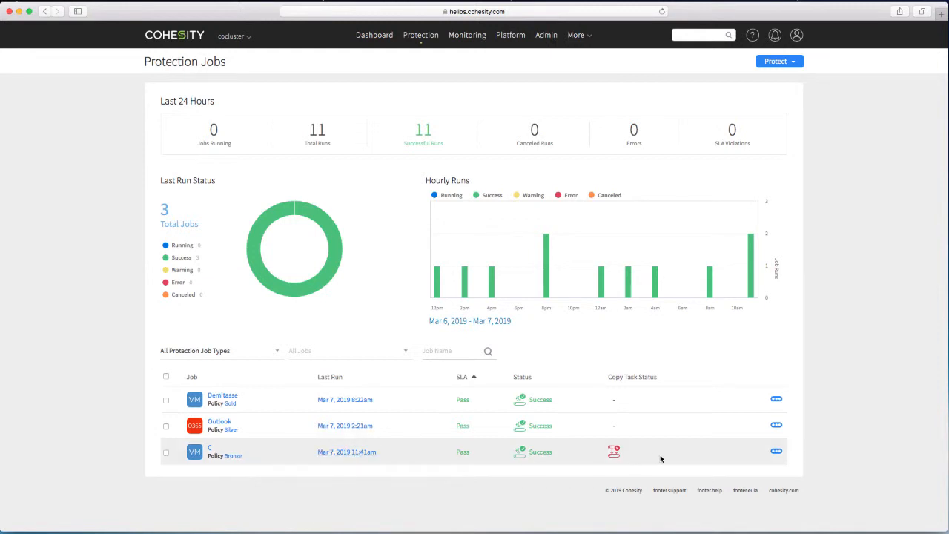
pyautogui.moveTo(614, 451)
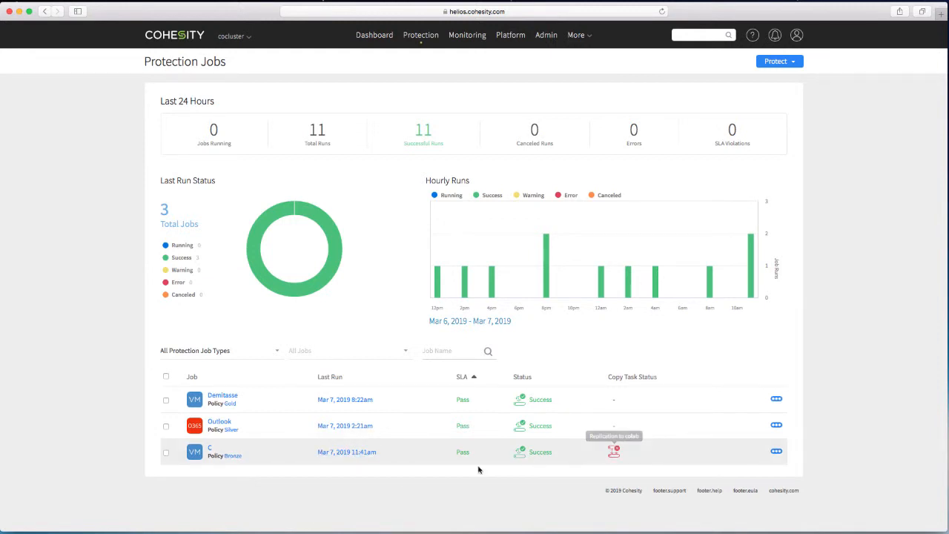
# Step: Open job C's 11:41am run Replication Task tab showing the cluster-not-registered error
pyautogui.click(346, 452)
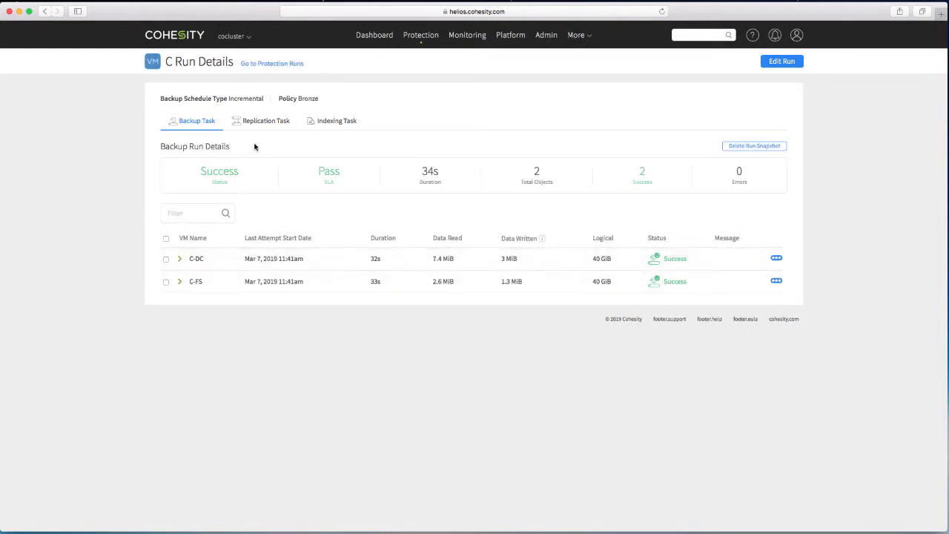
pyautogui.click(265, 120)
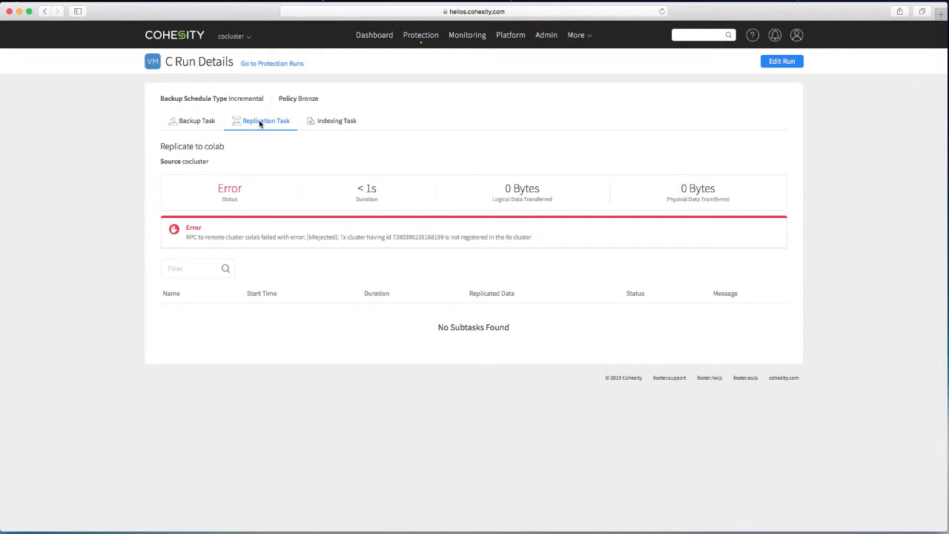
pyautogui.moveTo(260, 124)
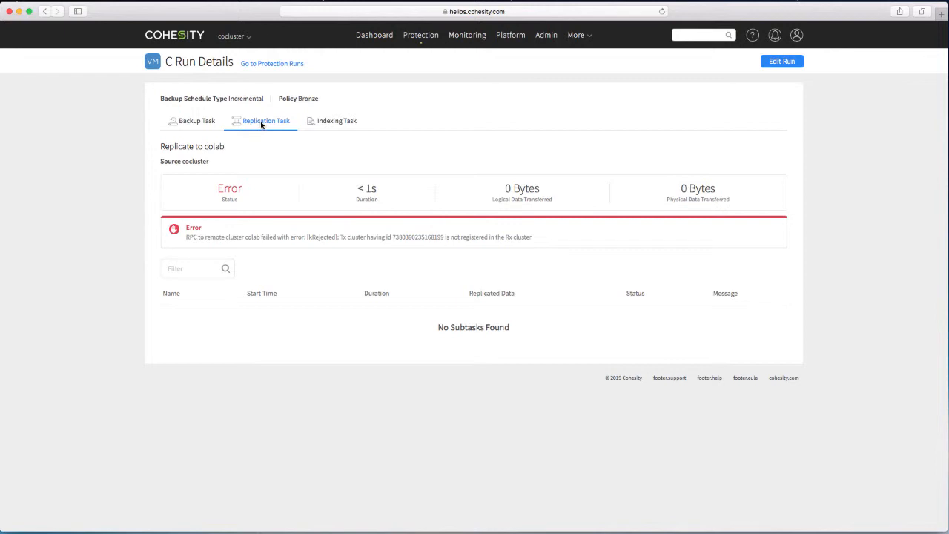
pyautogui.click(233, 35)
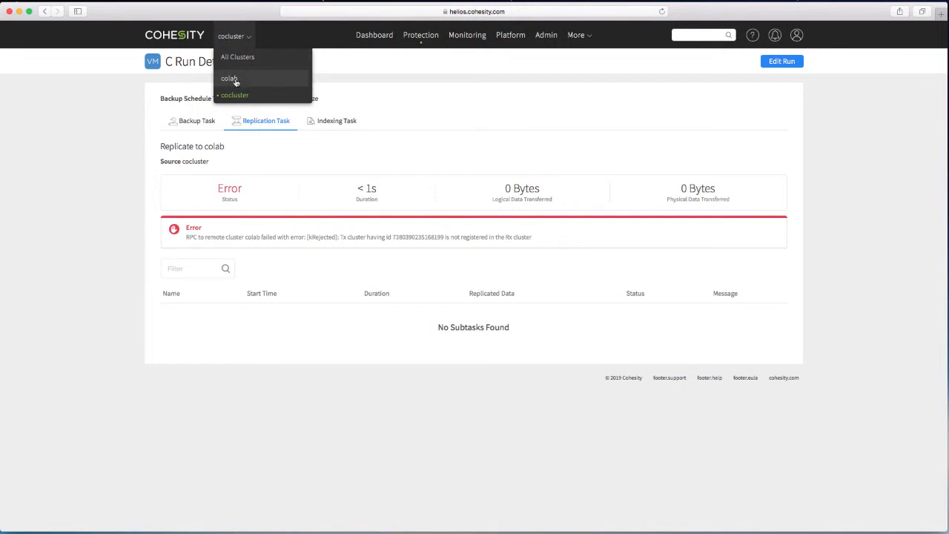
# Step: On colab, add cocluster as a remote cluster by entering its IP and admin credentials, then connect
pyautogui.click(229, 78)
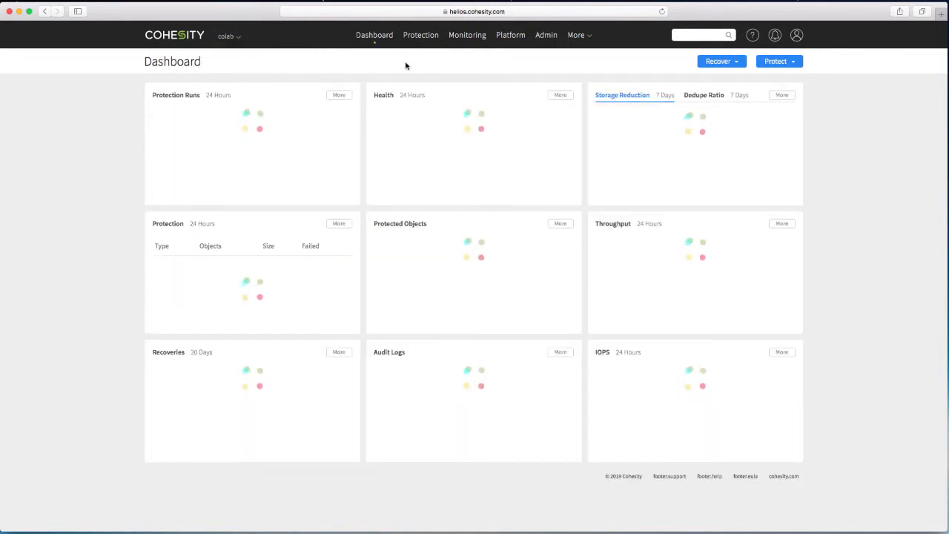
pyautogui.click(420, 35)
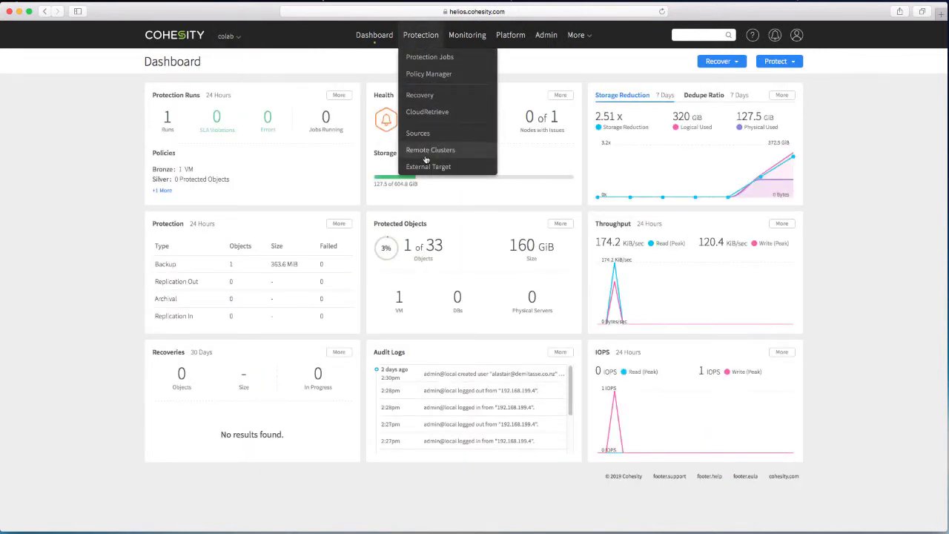
pyautogui.click(430, 150)
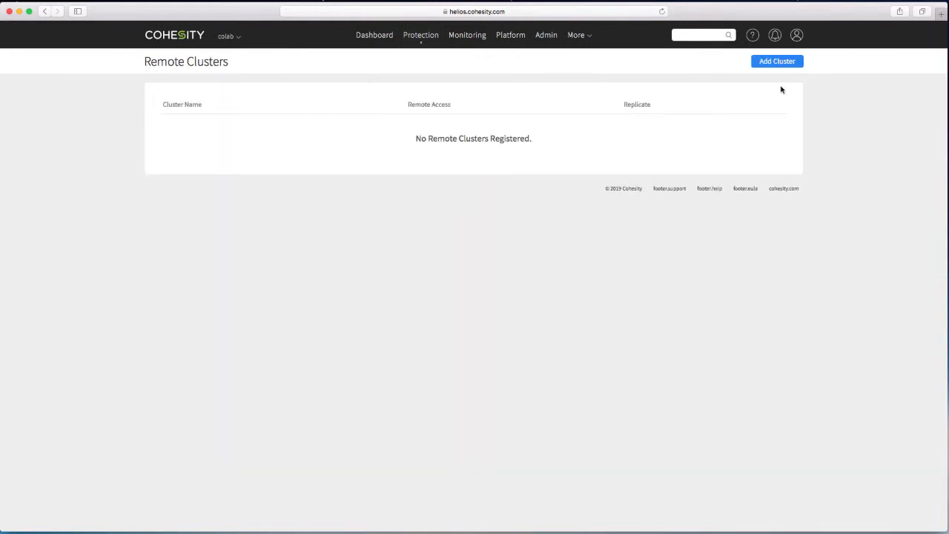
pyautogui.click(777, 61)
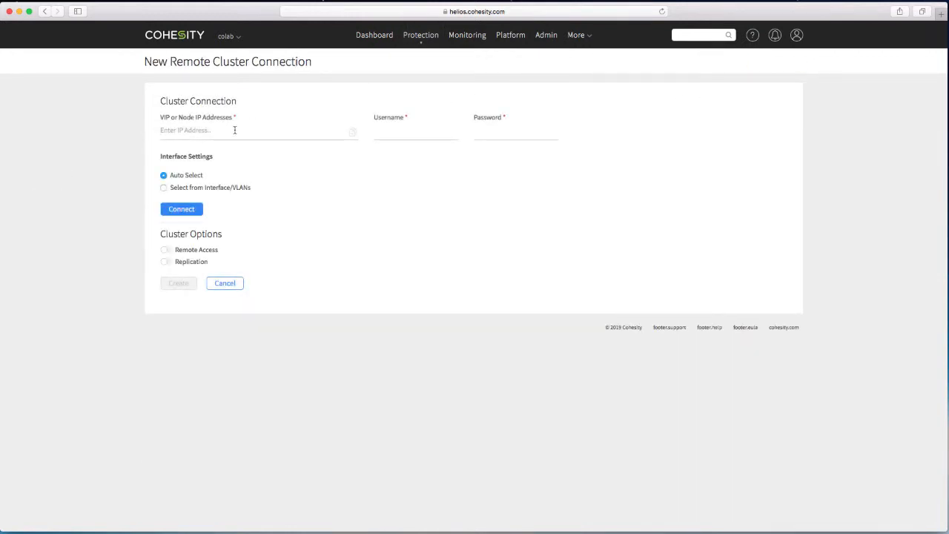
pyautogui.write('192.168.20.22')
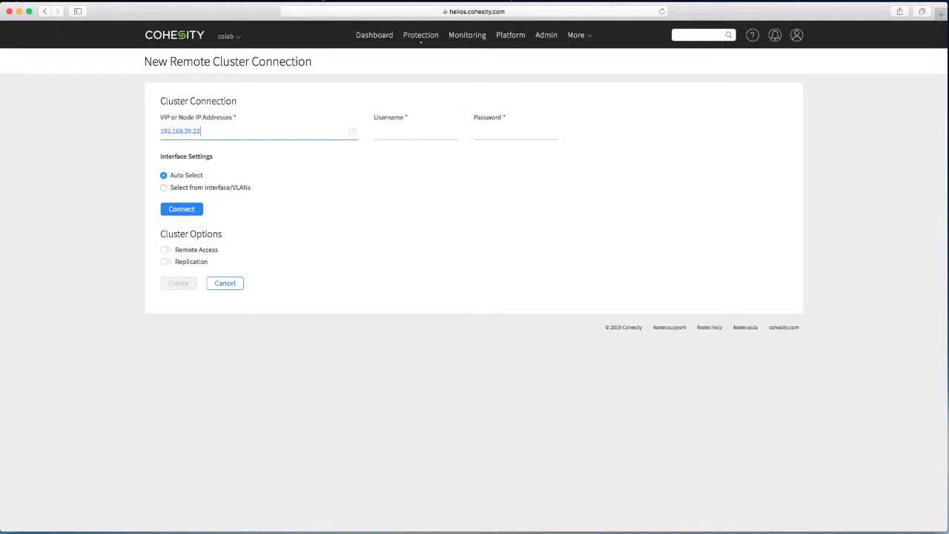
pyautogui.write('adm')
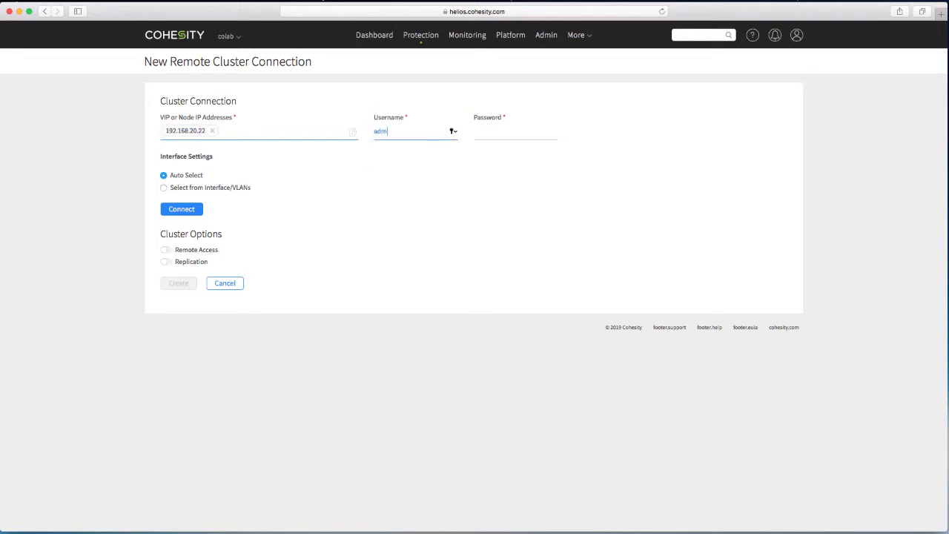
pyautogui.click(475, 11)
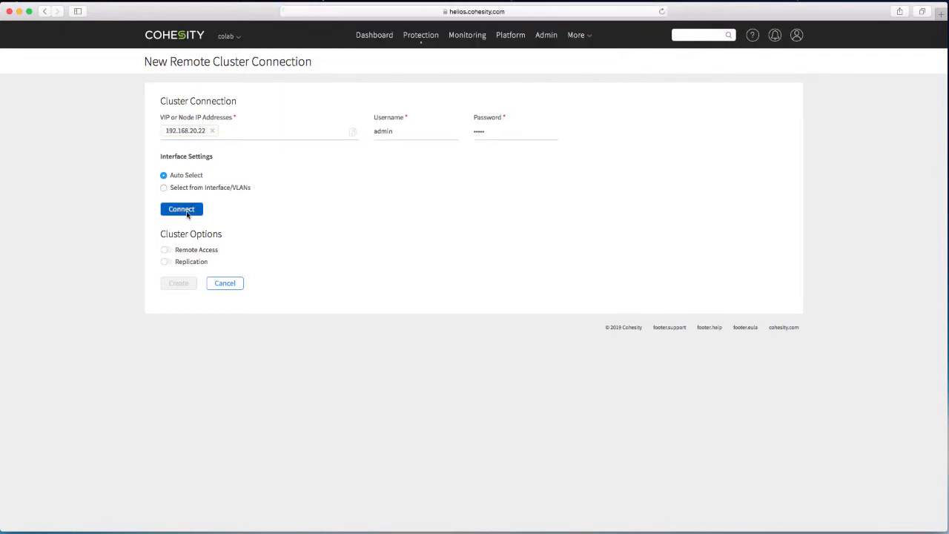
pyautogui.click(181, 208)
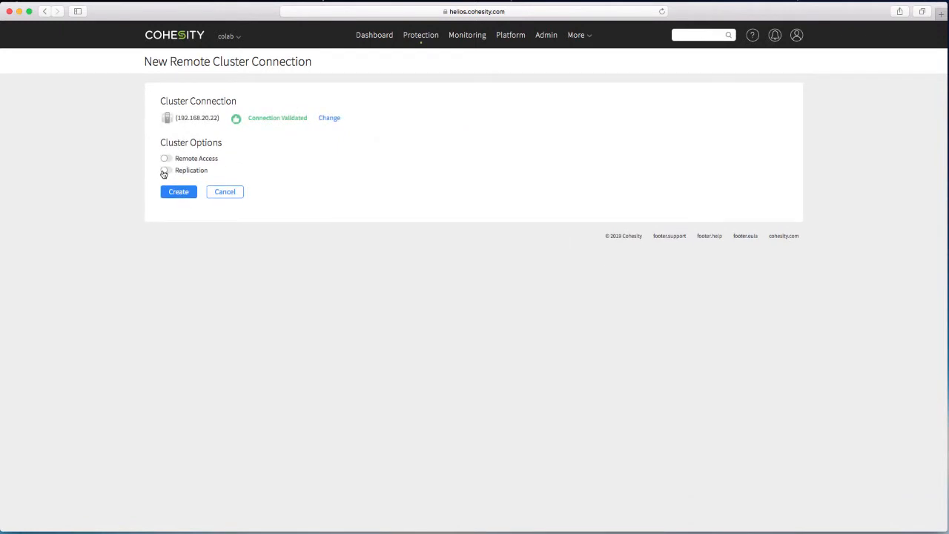
# Step: Enable replication, pair local and remote DefaultStorageDomain, and create the cocluster registration
pyautogui.click(166, 169)
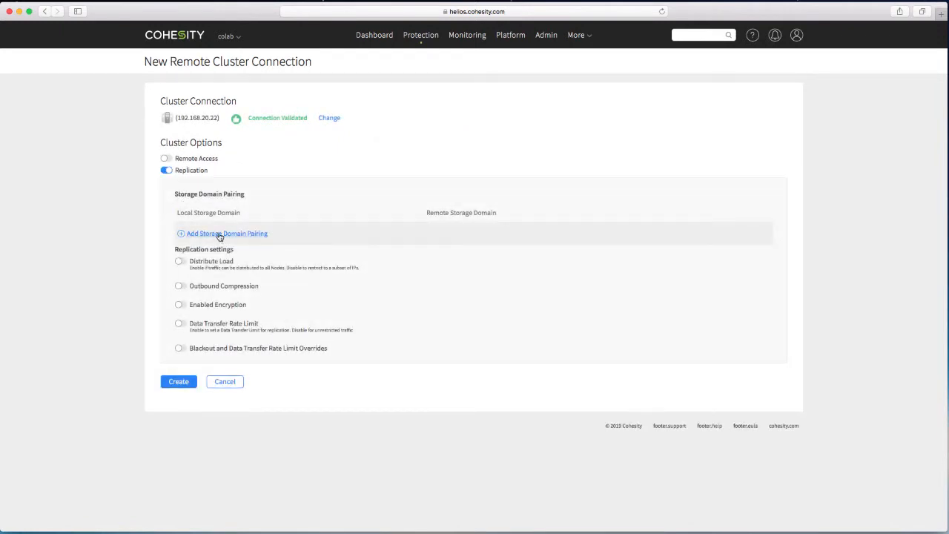
pyautogui.click(223, 233)
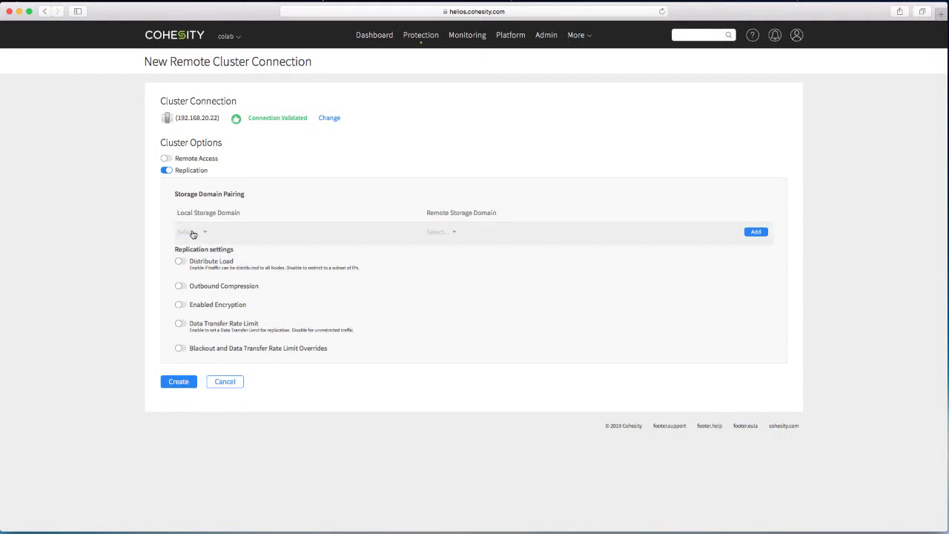
pyautogui.click(191, 231)
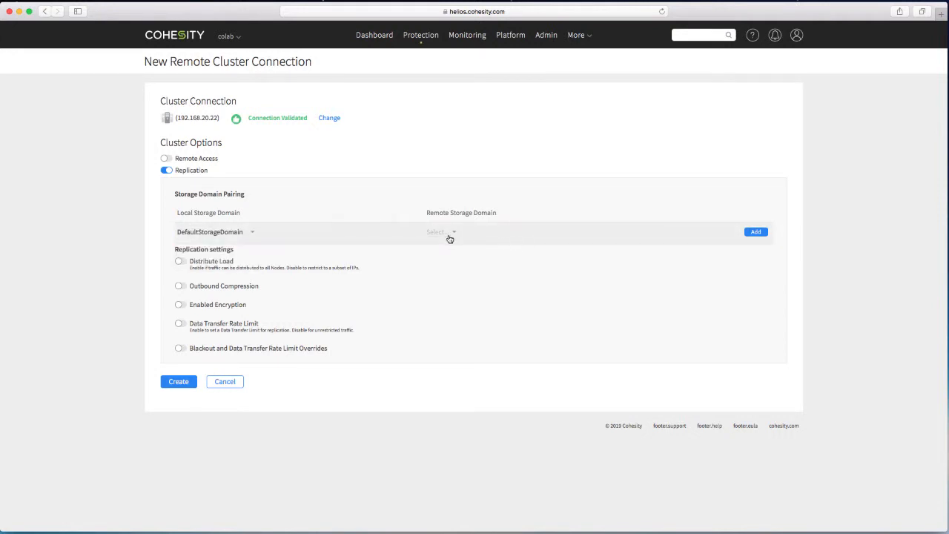
pyautogui.click(449, 233)
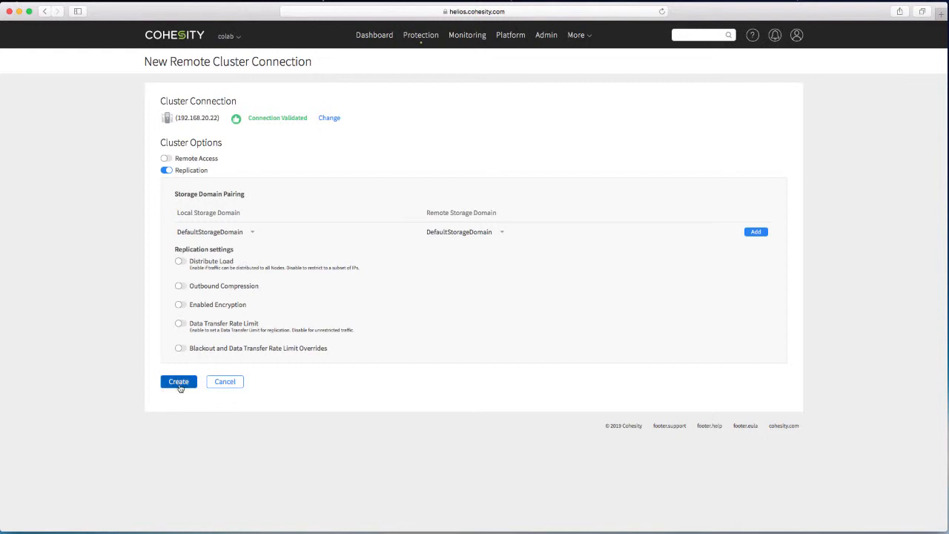
pyautogui.click(178, 381)
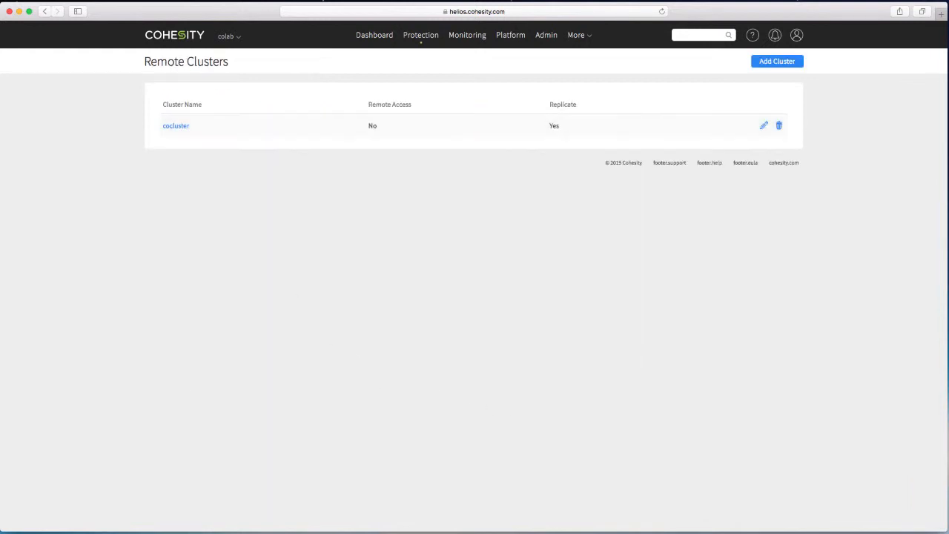
# Step: Back on cocluster, show Protection Jobs and open job C's actions menu
pyautogui.click(229, 36)
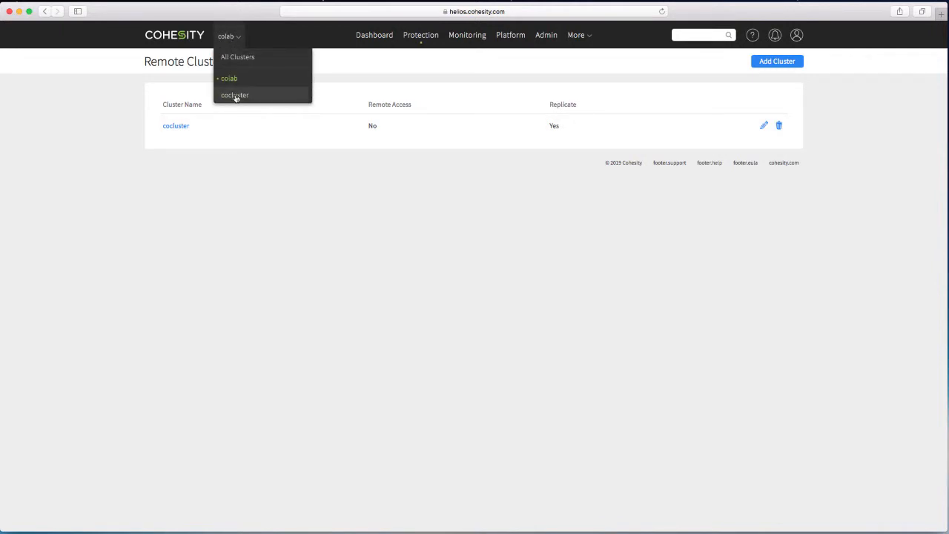
pyautogui.click(234, 95)
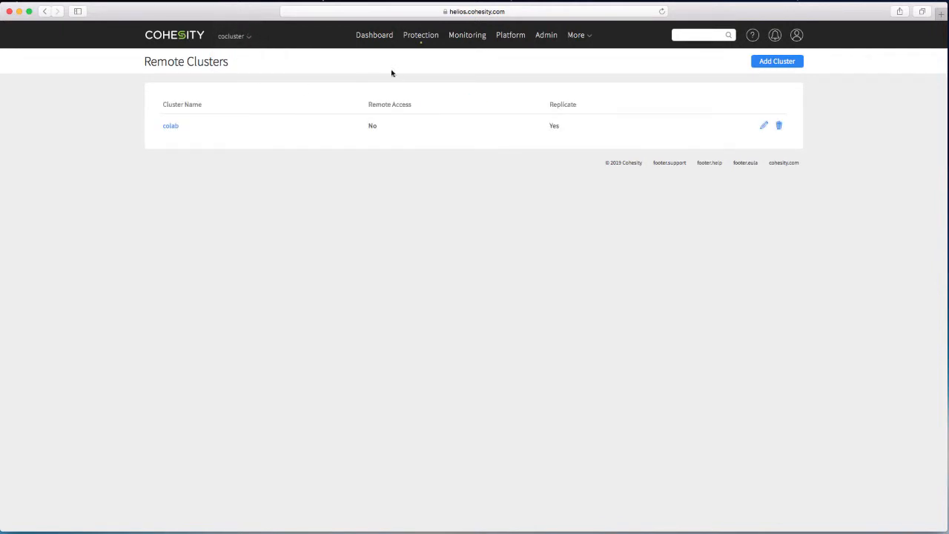
pyautogui.click(420, 35)
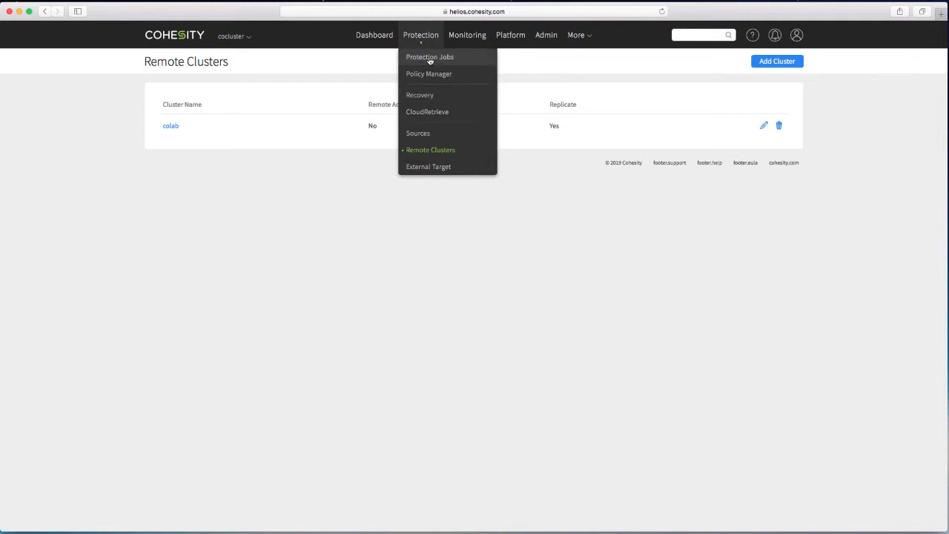
pyautogui.click(430, 57)
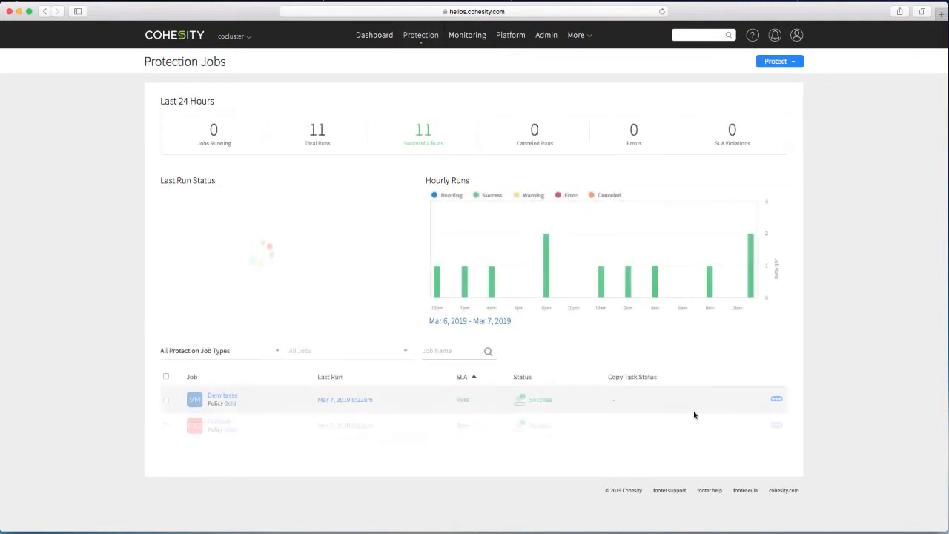
pyautogui.click(771, 452)
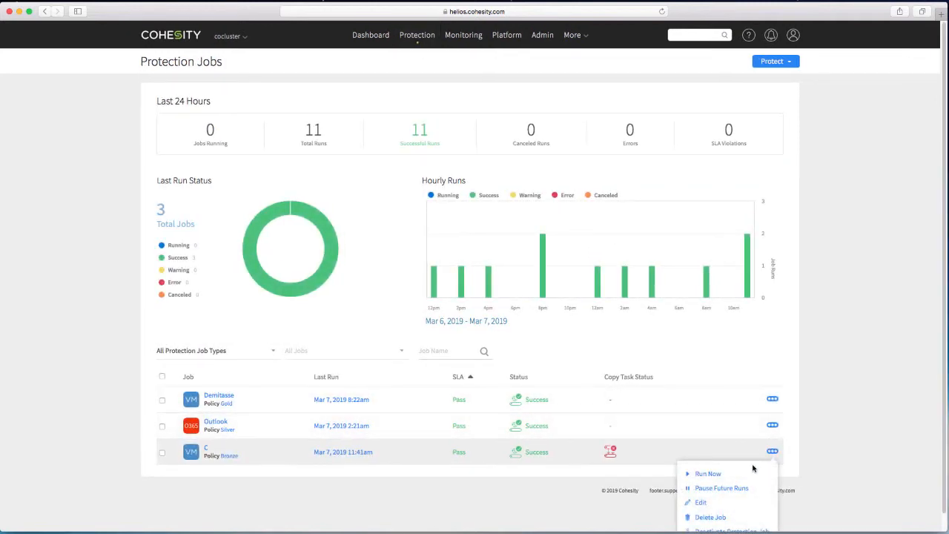
# Step: Run job C now, replicating to colab with retention in days, only for fully successful runs
pyautogui.click(708, 473)
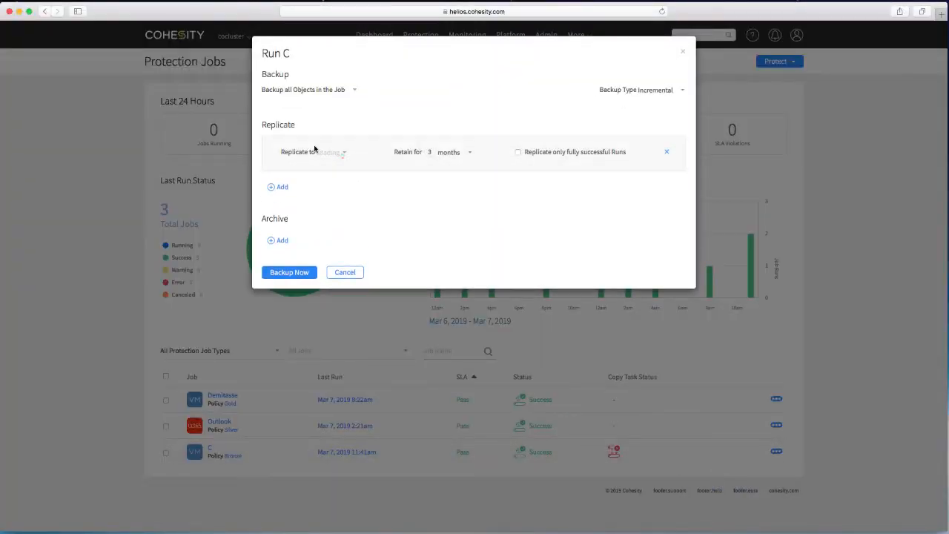
pyautogui.click(321, 152)
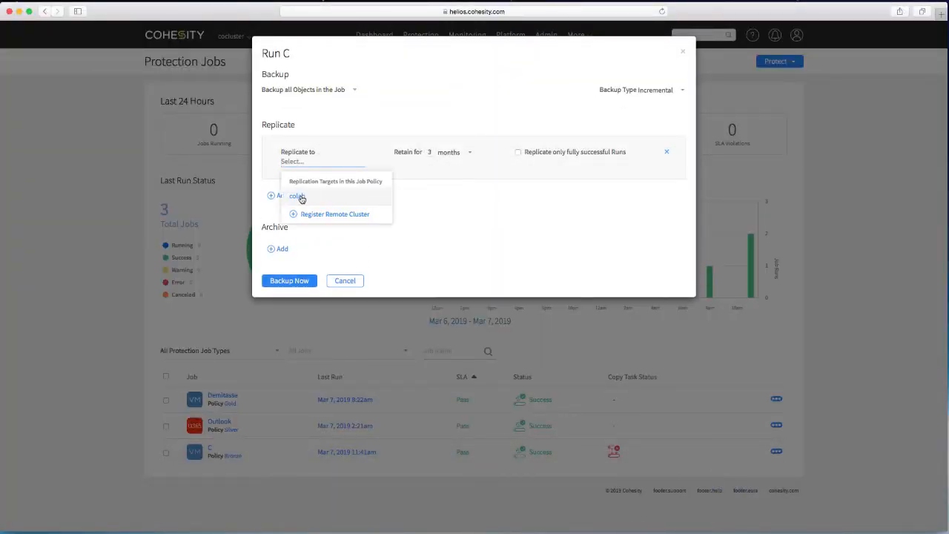
pyautogui.click(297, 196)
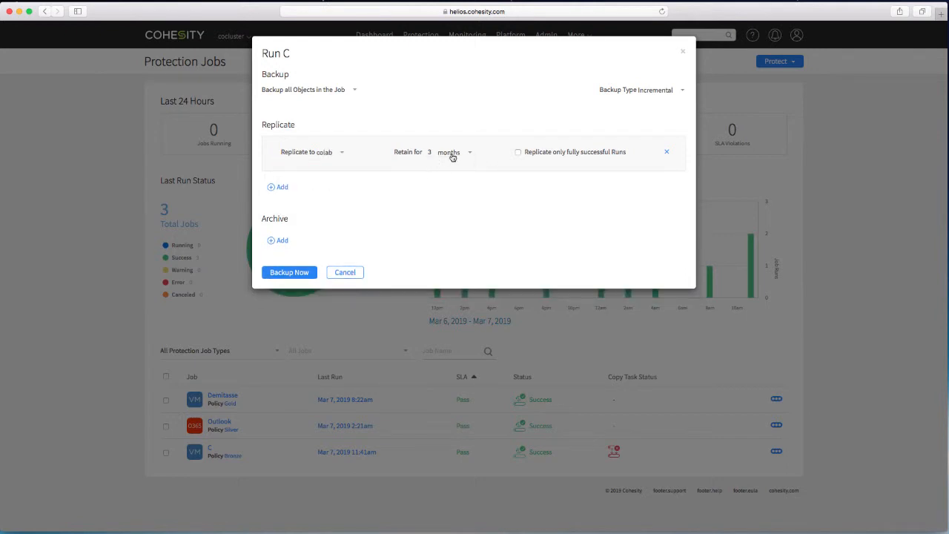
pyautogui.click(448, 152)
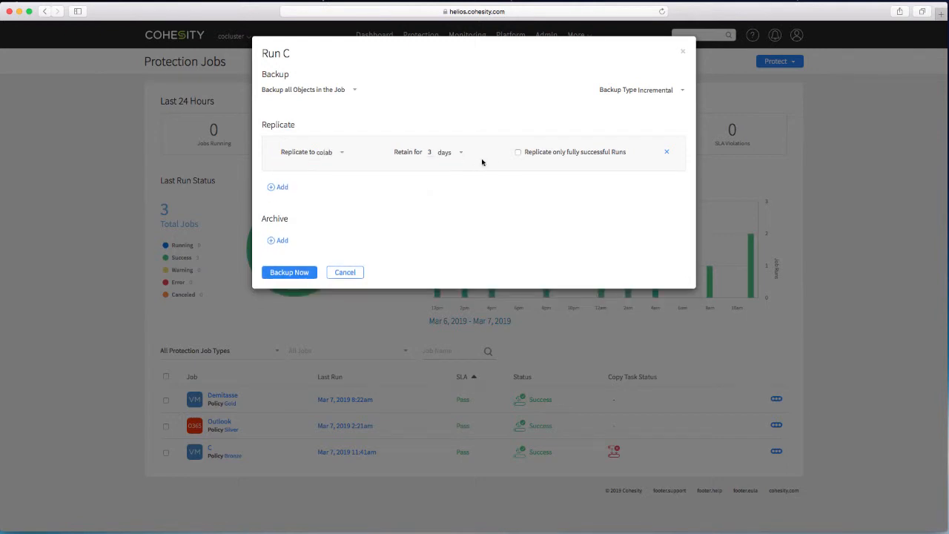
pyautogui.click(518, 152)
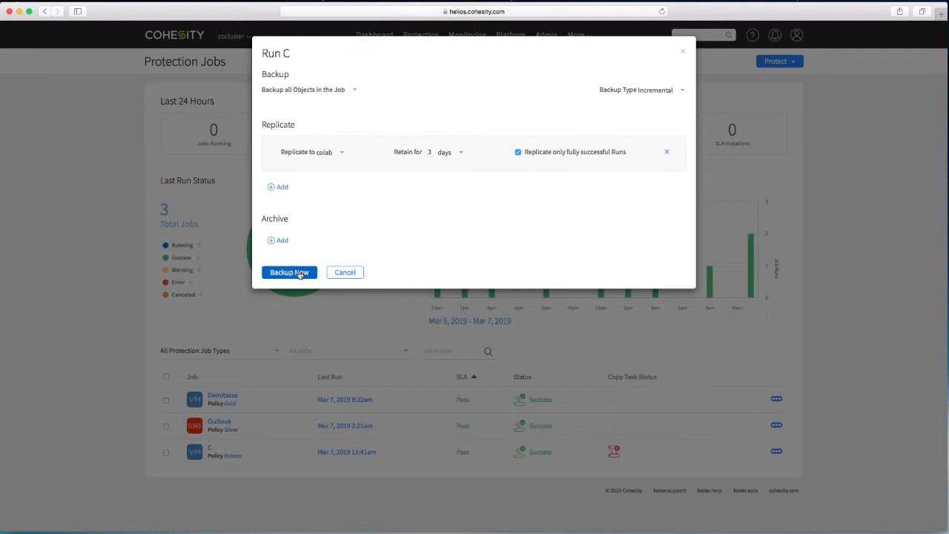
pyautogui.click(289, 272)
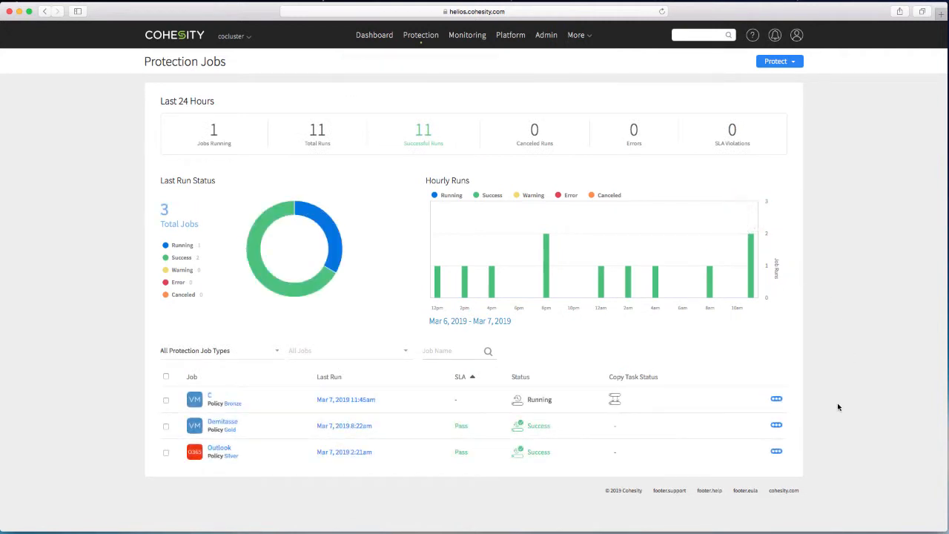
pyautogui.moveTo(614, 399)
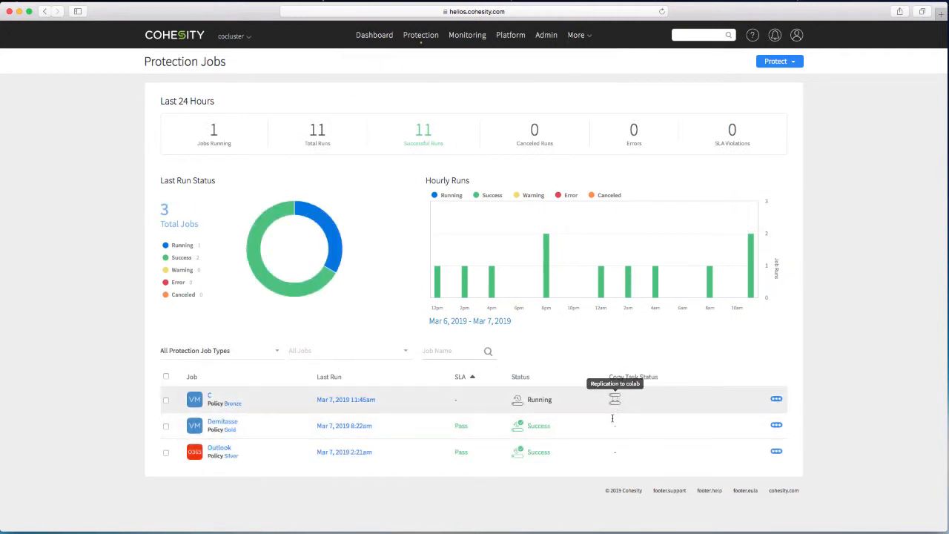
pyautogui.moveTo(856, 337)
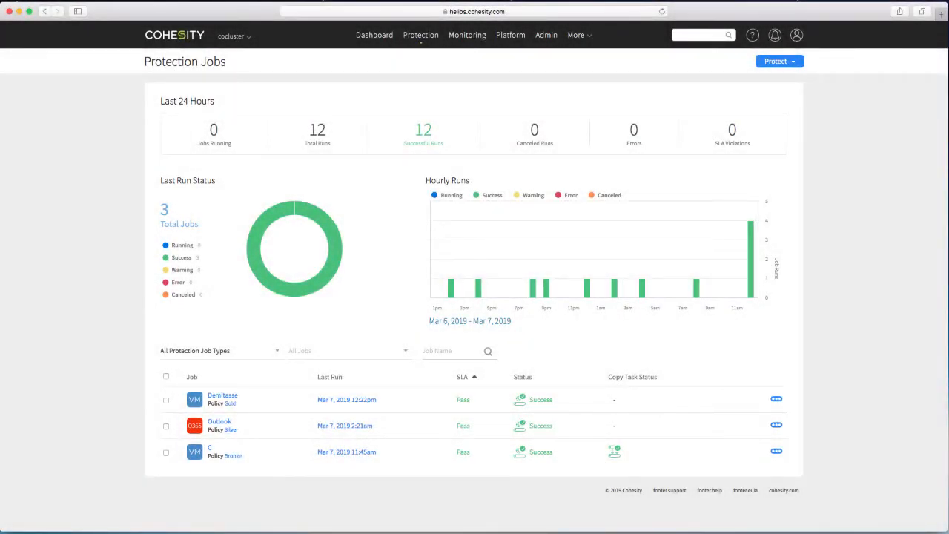
pyautogui.moveTo(165, 387)
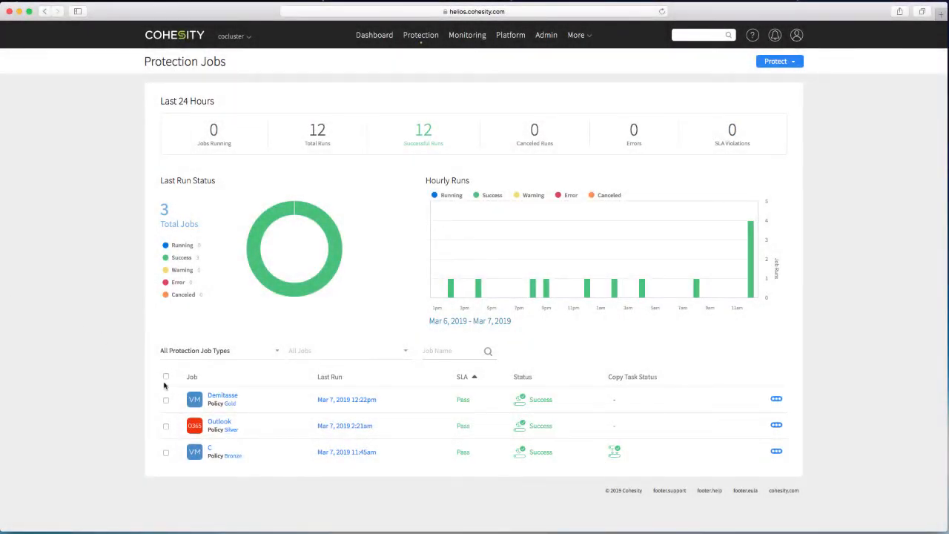
# Step: Open job C's latest run and review its Replication Task tab for the colab copy
pyautogui.click(347, 452)
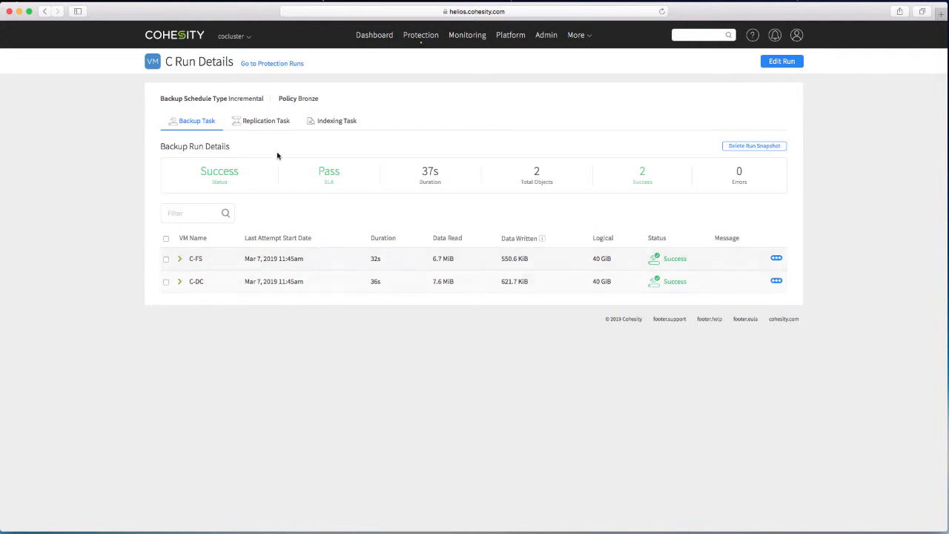
pyautogui.click(266, 120)
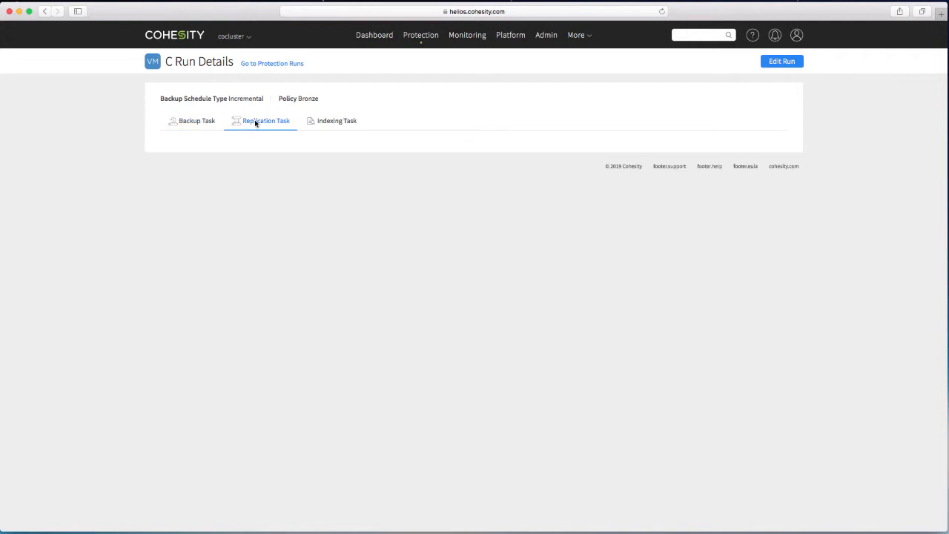
pyautogui.click(265, 121)
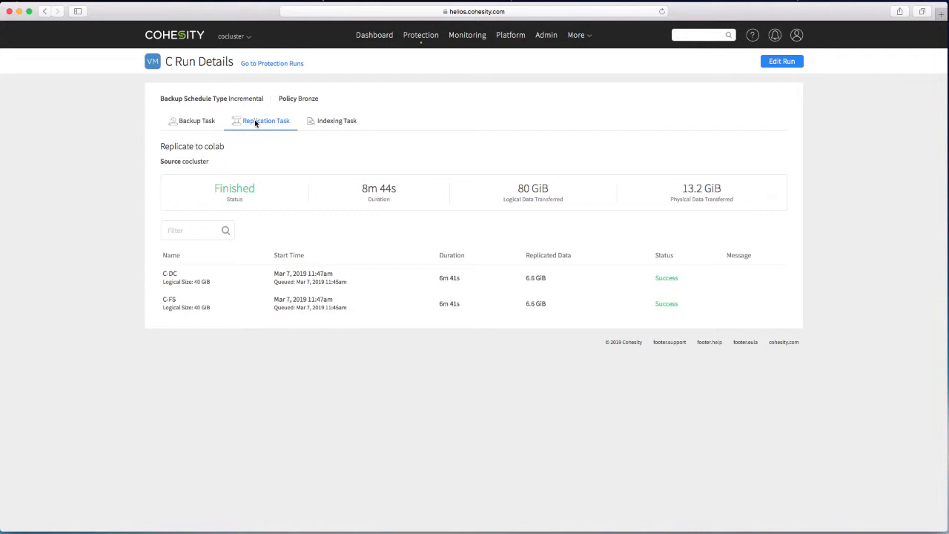
pyautogui.click(375, 35)
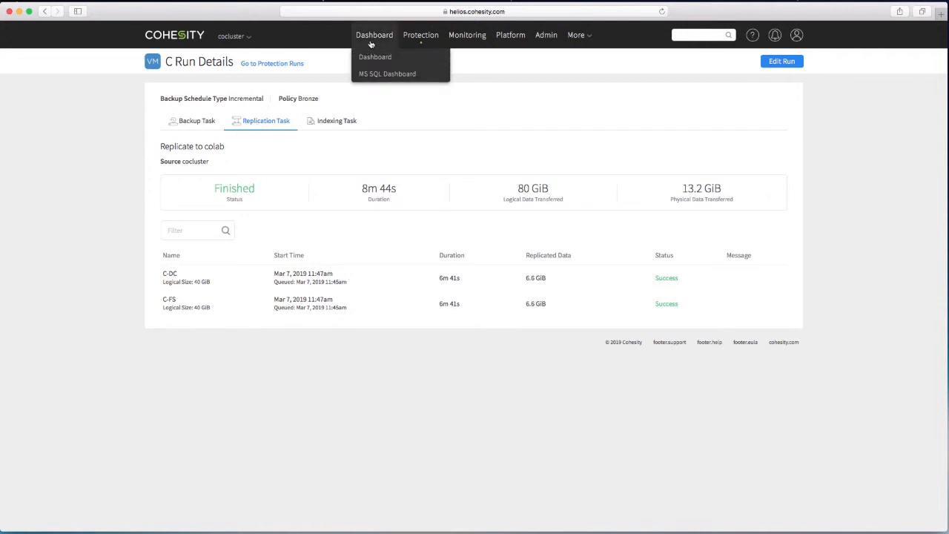
# Step: Show the Dashboard and pick colab from the cluster switcher
pyautogui.click(375, 57)
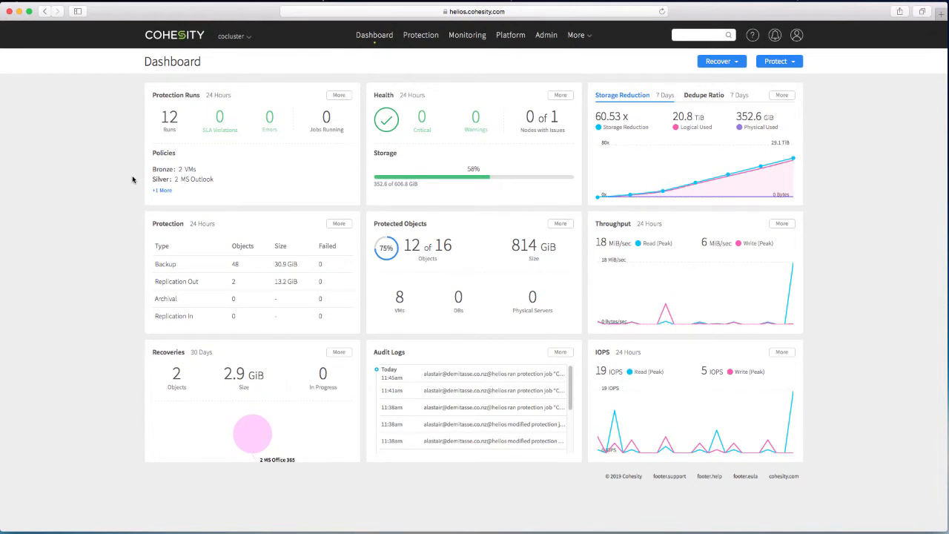
pyautogui.click(232, 36)
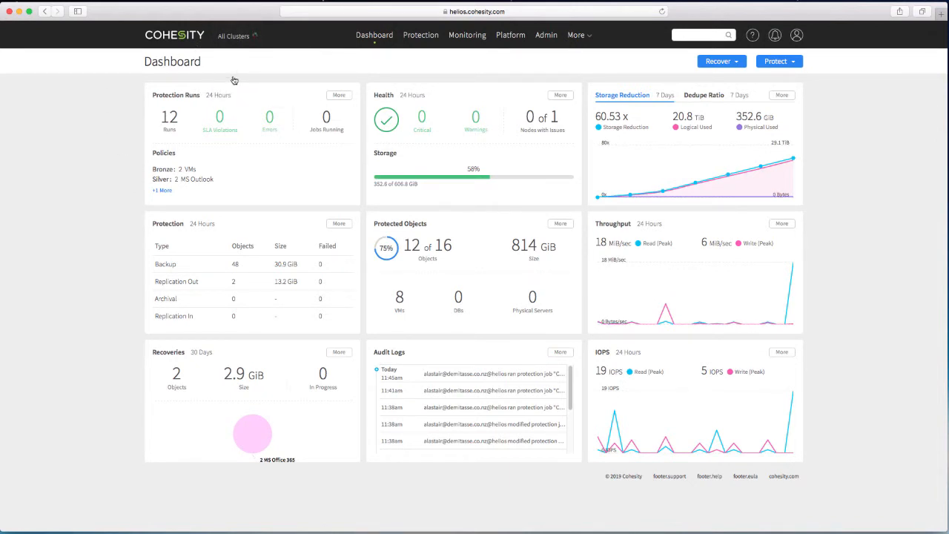
pyautogui.click(233, 35)
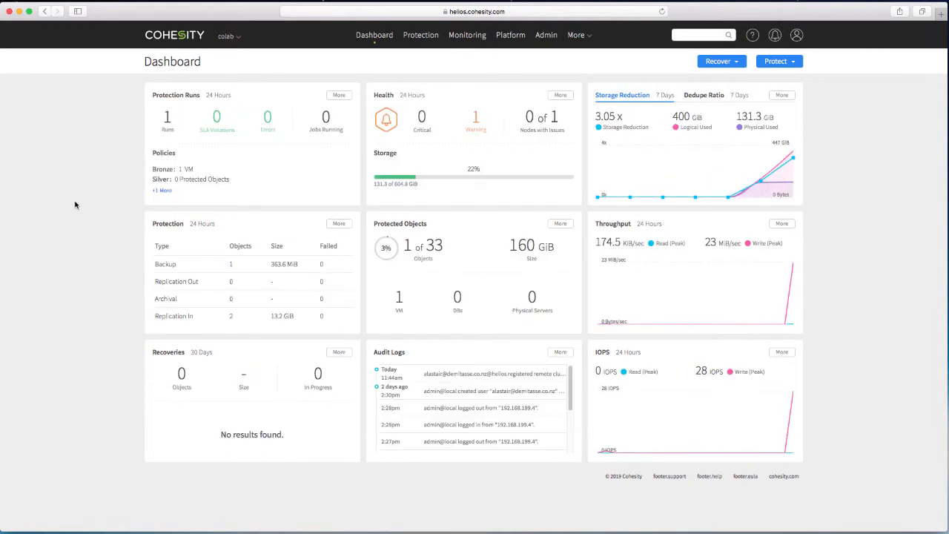
pyautogui.moveTo(66, 174)
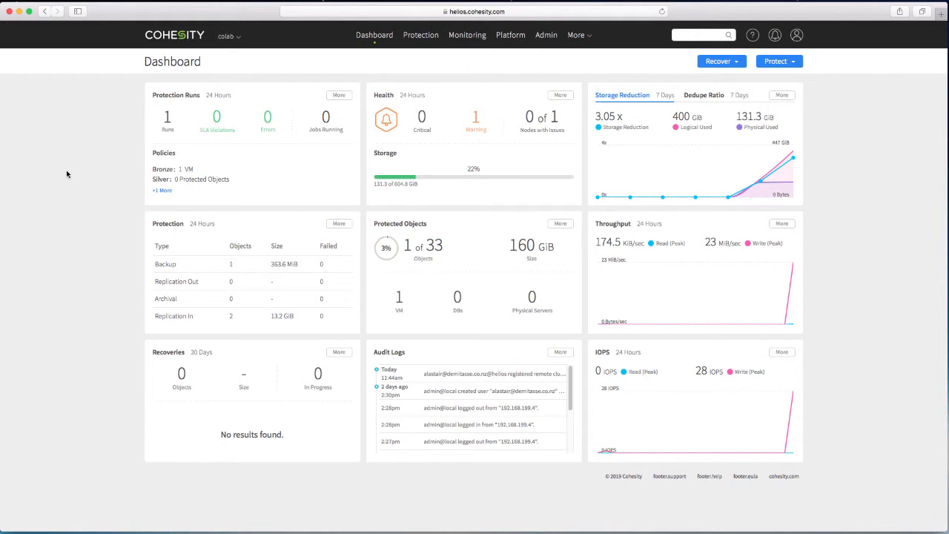
pyautogui.moveTo(94, 195)
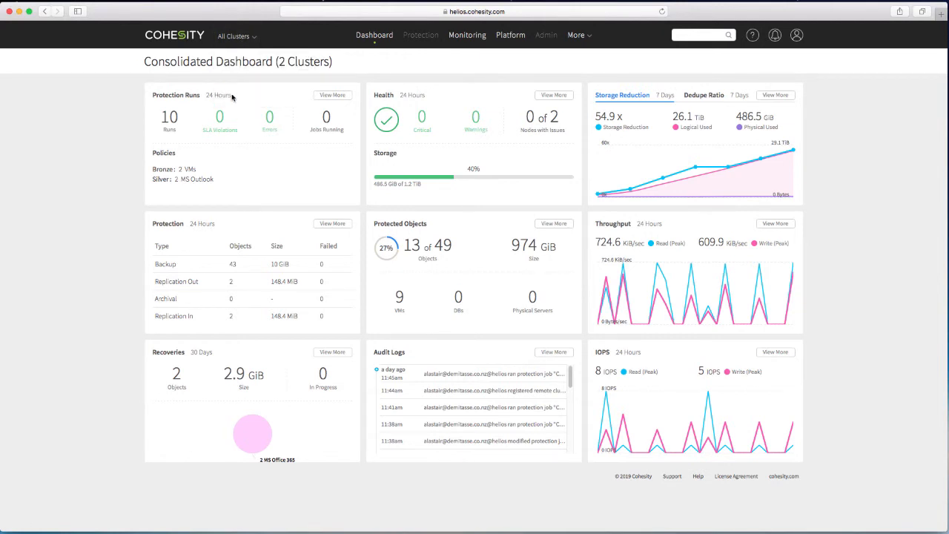
pyautogui.moveTo(237, 97)
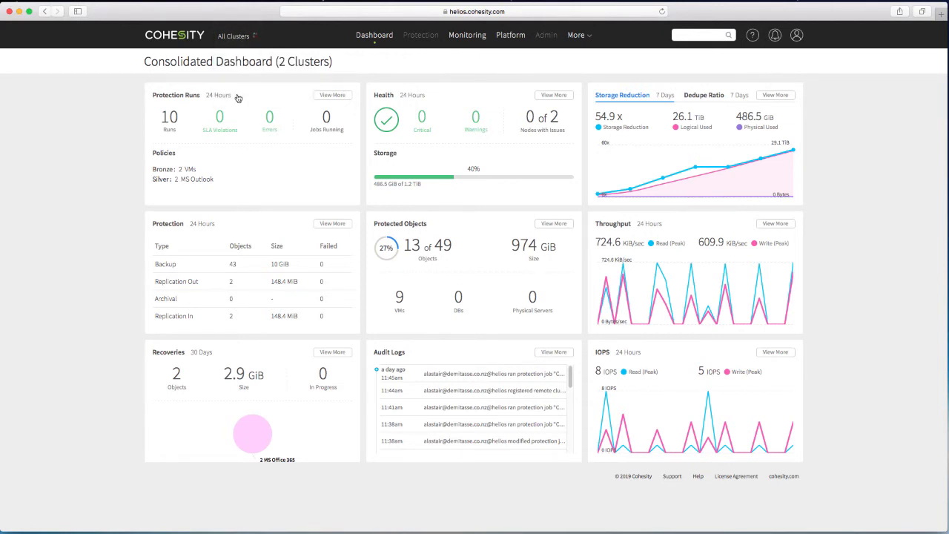
# Step: Open Protection > Protection Jobs, showing Demitasse, Outlook and C all successful
pyautogui.click(420, 34)
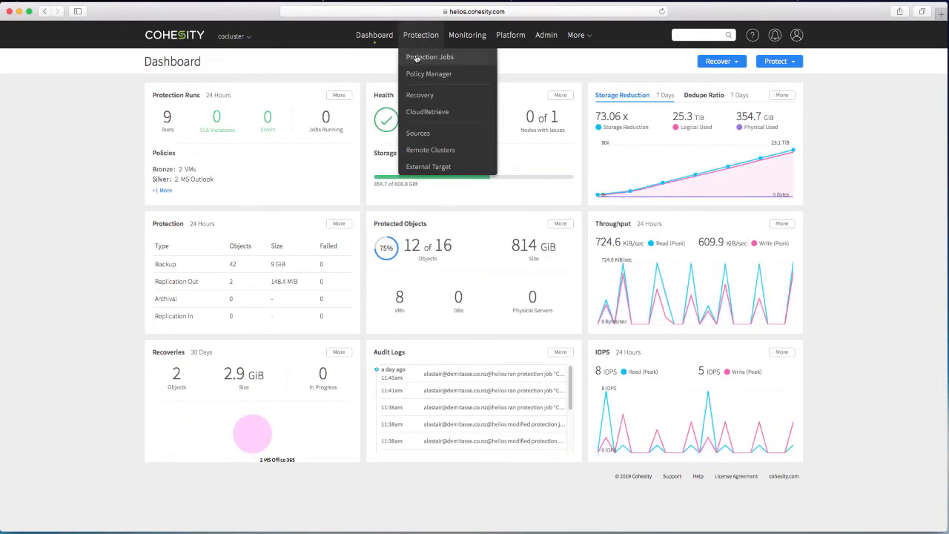
pyautogui.click(430, 56)
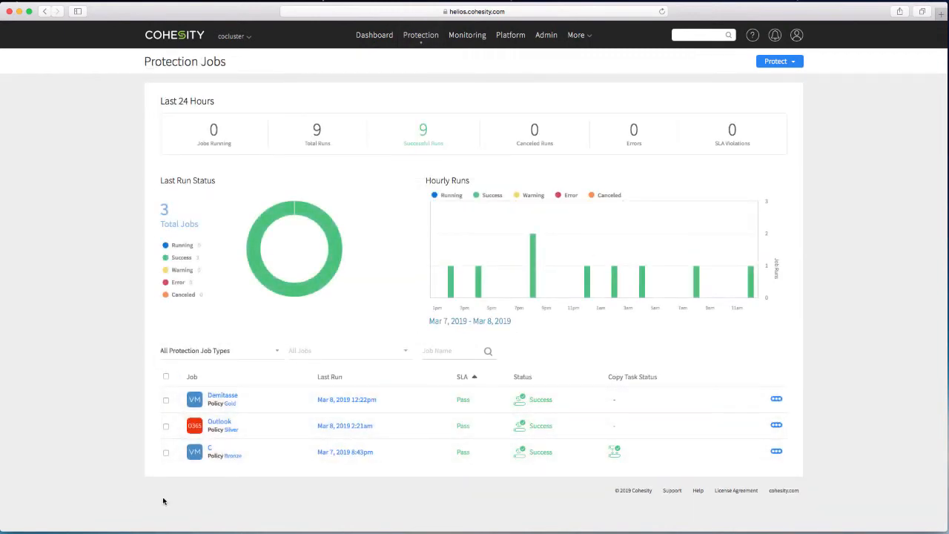
pyautogui.moveTo(341, 470)
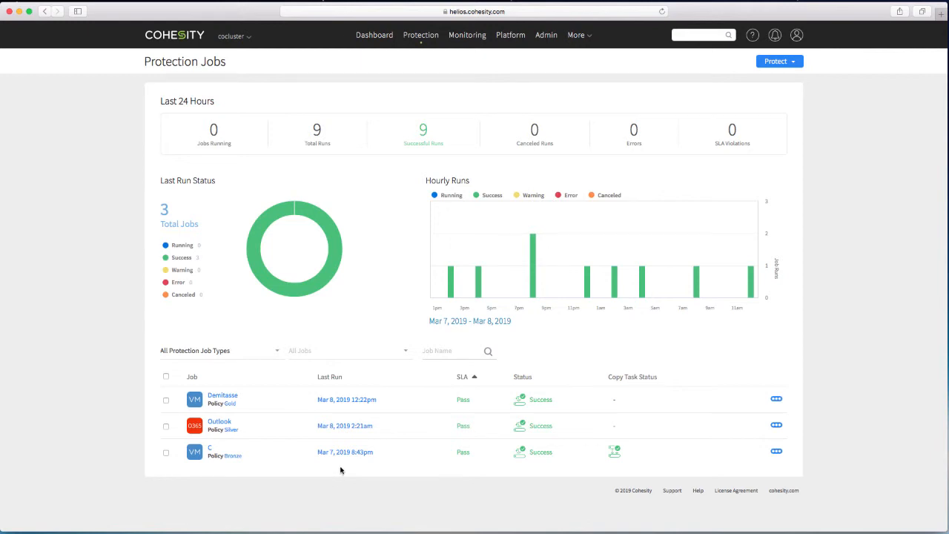
# Step: Confirm the latest run's replication to colab finished, then view job C's full run history
pyautogui.click(344, 451)
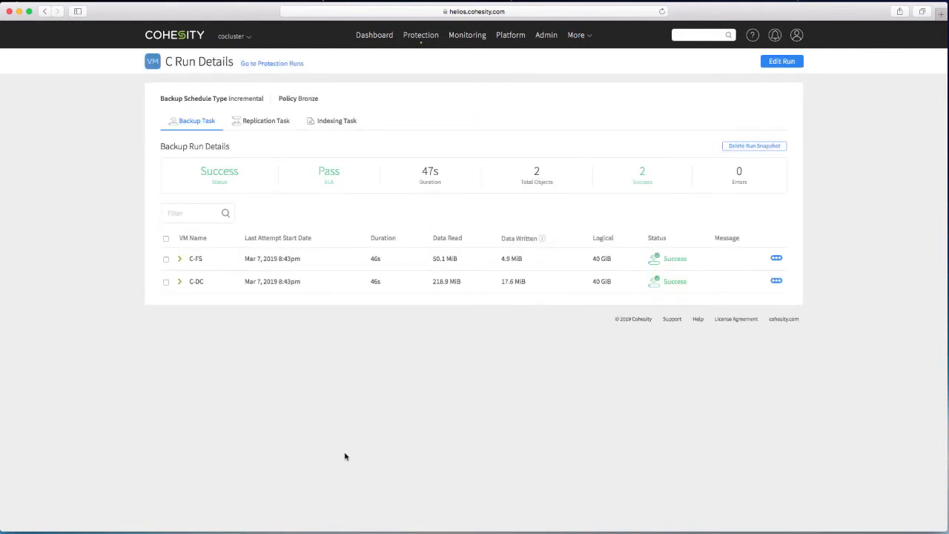
pyautogui.moveTo(348, 456)
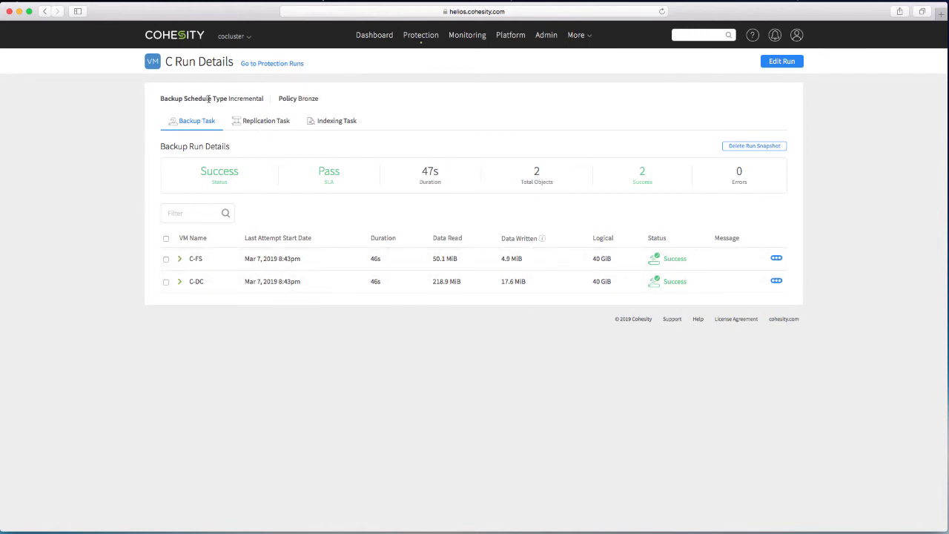
pyautogui.click(266, 120)
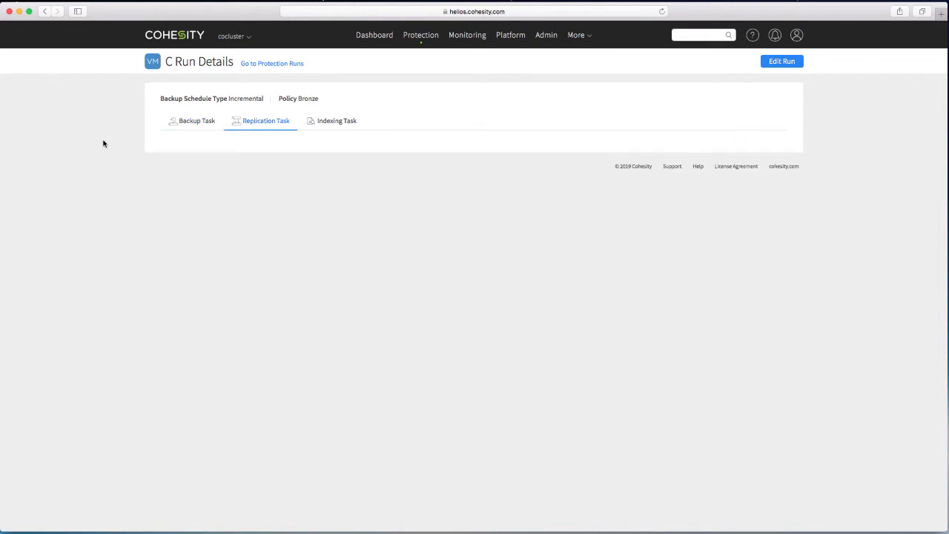
pyautogui.click(265, 120)
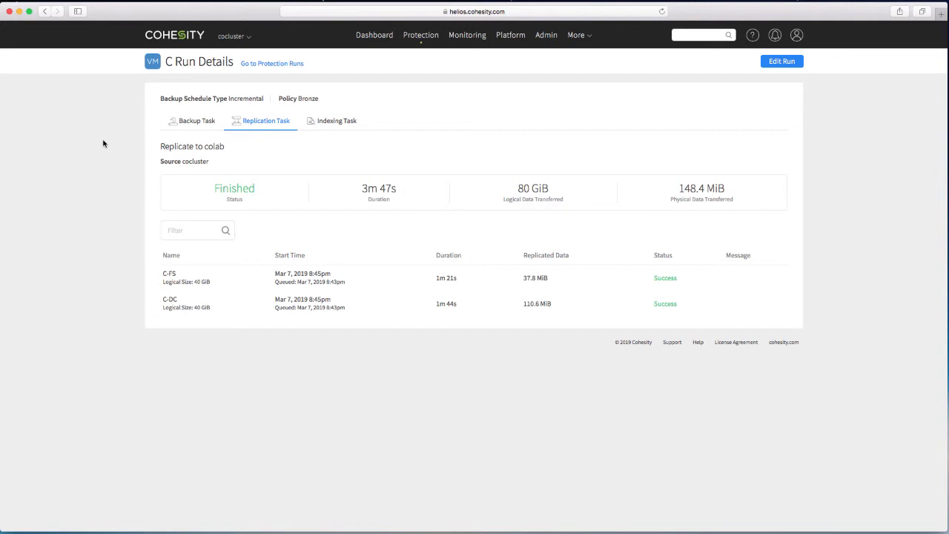
pyautogui.moveTo(272, 63)
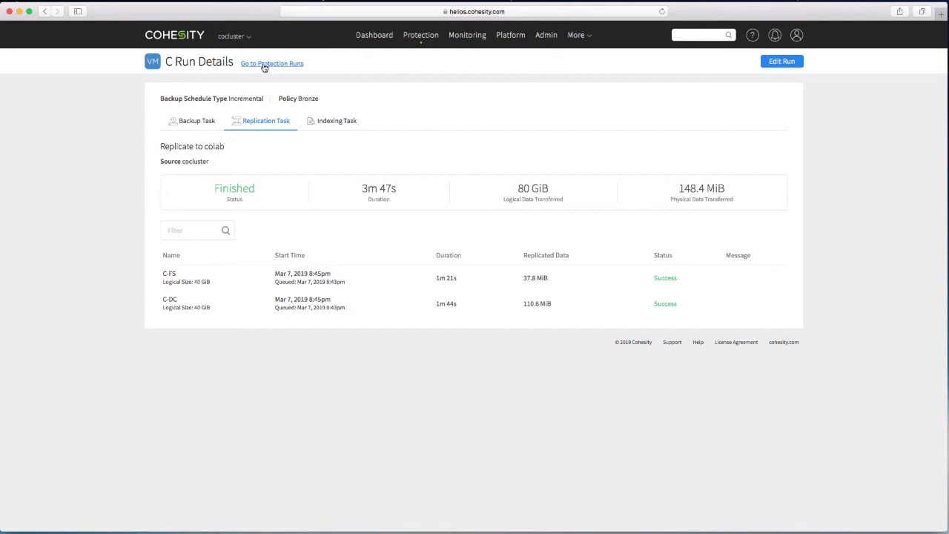
pyautogui.click(272, 63)
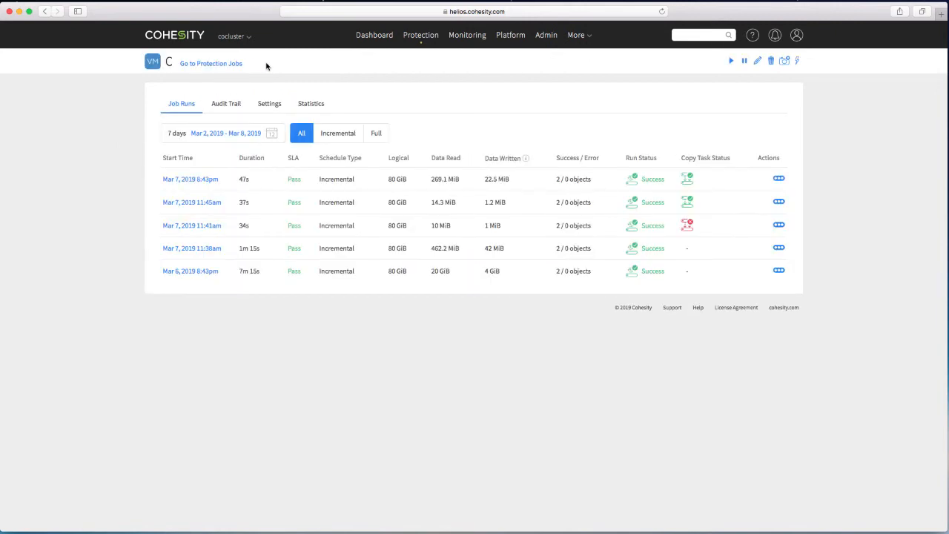